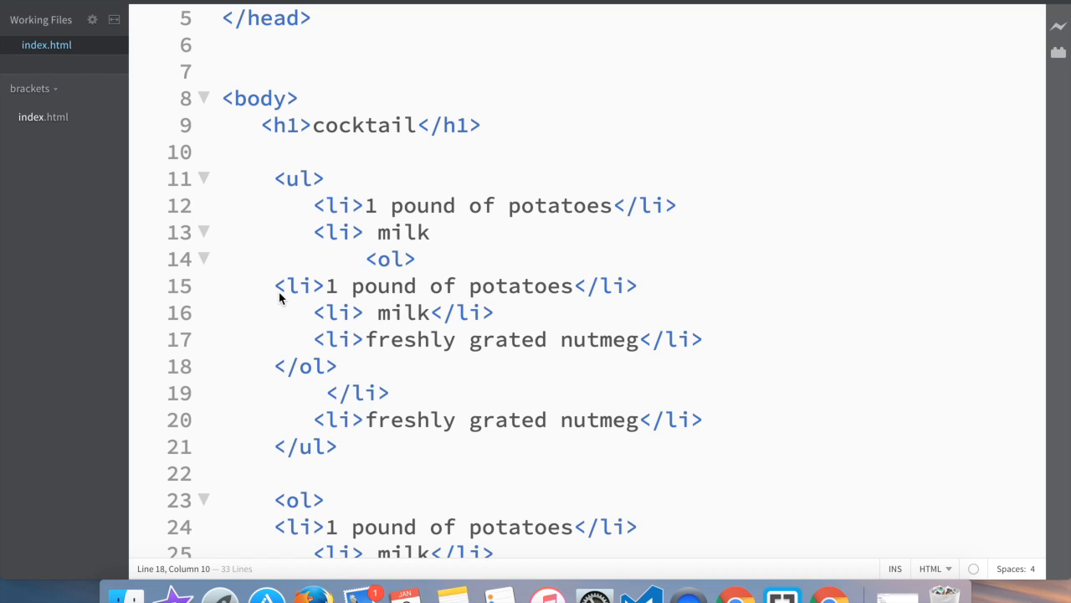
pyautogui.moveTo(287, 209)
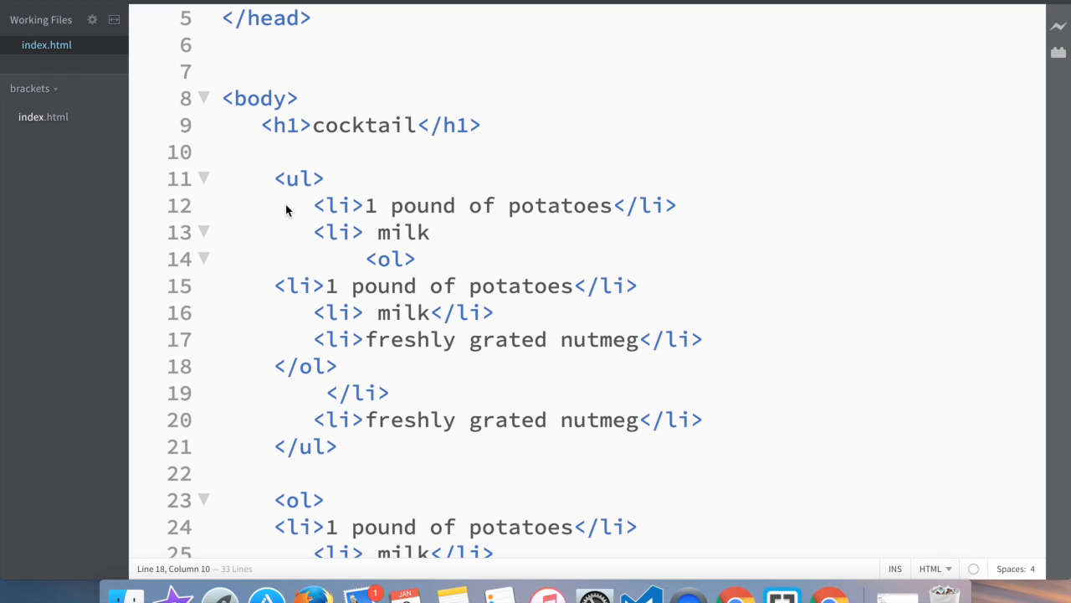
pyautogui.moveTo(300, 170)
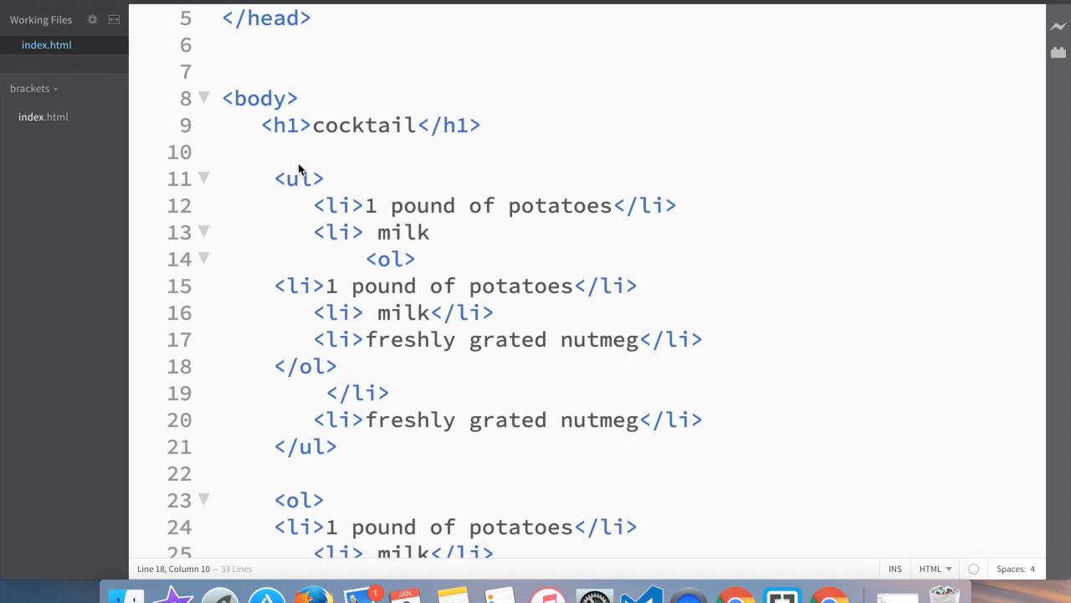
pyautogui.moveTo(285, 198)
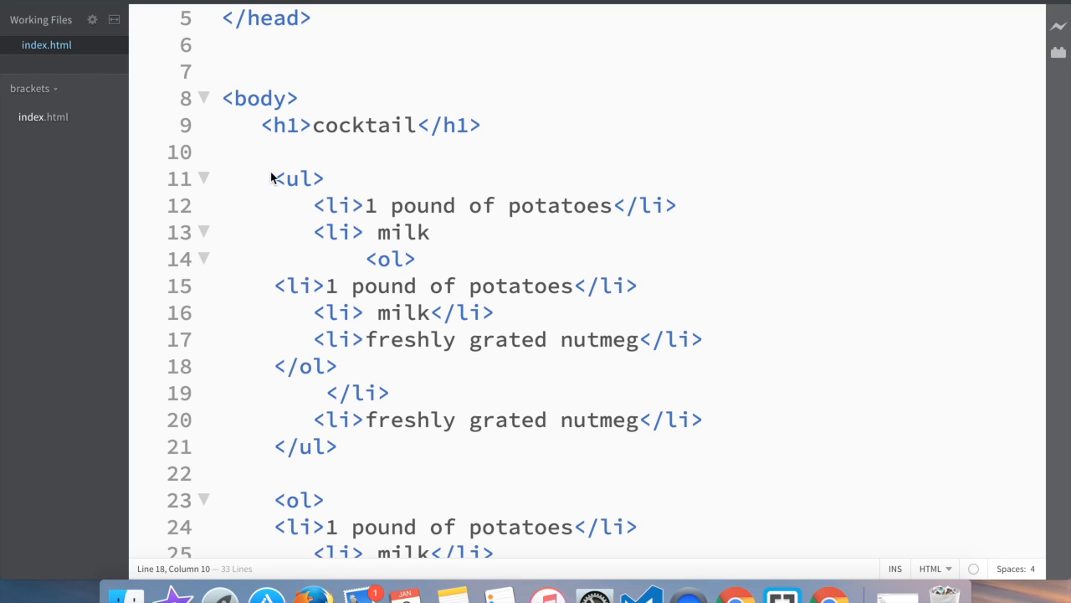
# - Remove the cocktail heading and nested lists, leaving the index.html body empty
pyautogui.moveTo(272, 177); pyautogui.dragTo(350, 285)
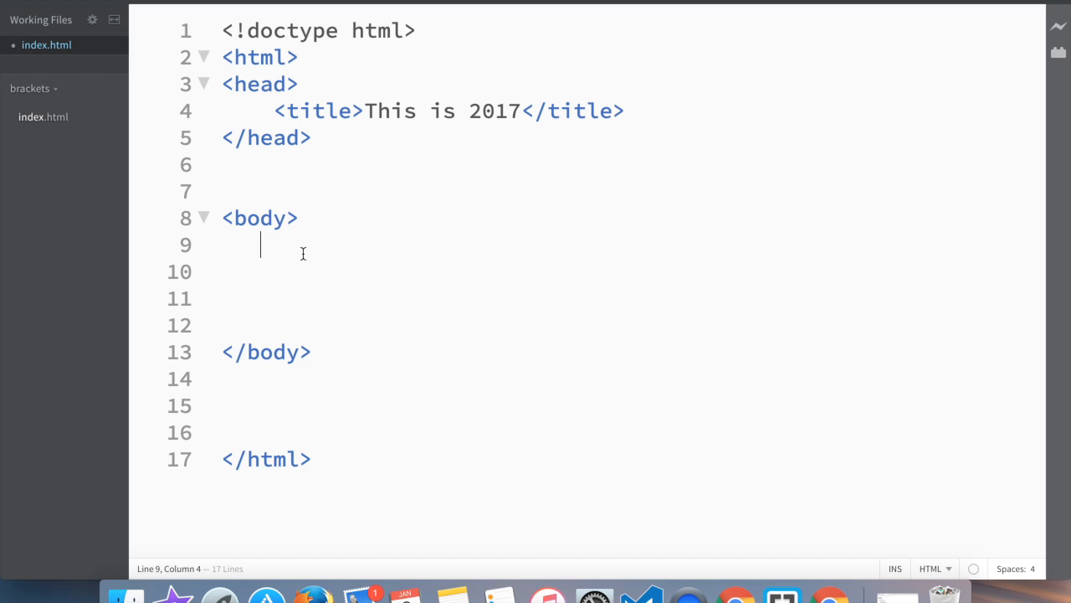
pyautogui.moveTo(365, 250)
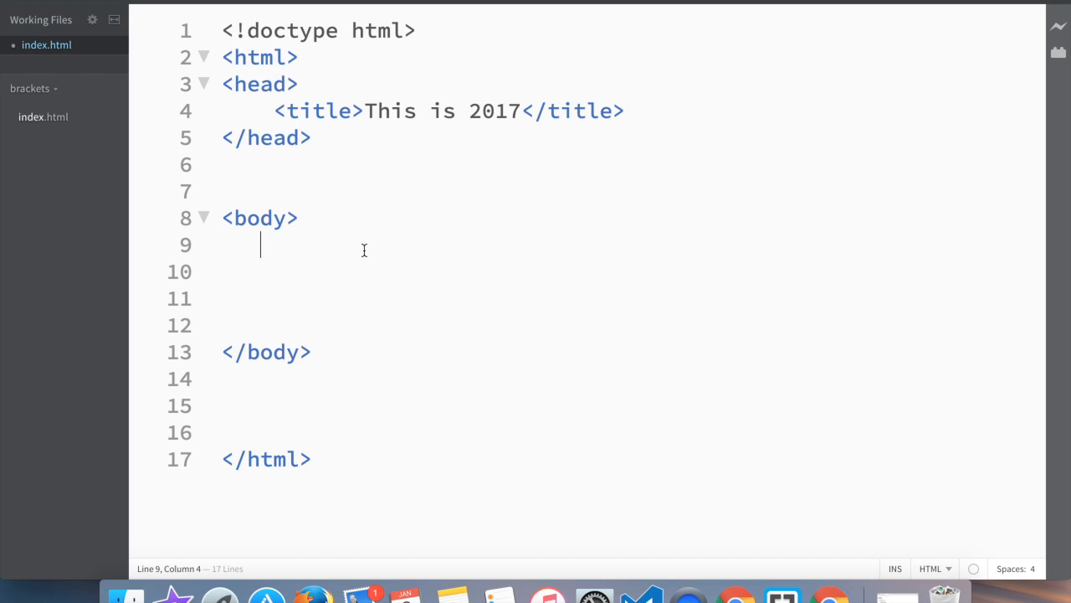
pyautogui.moveTo(366, 261)
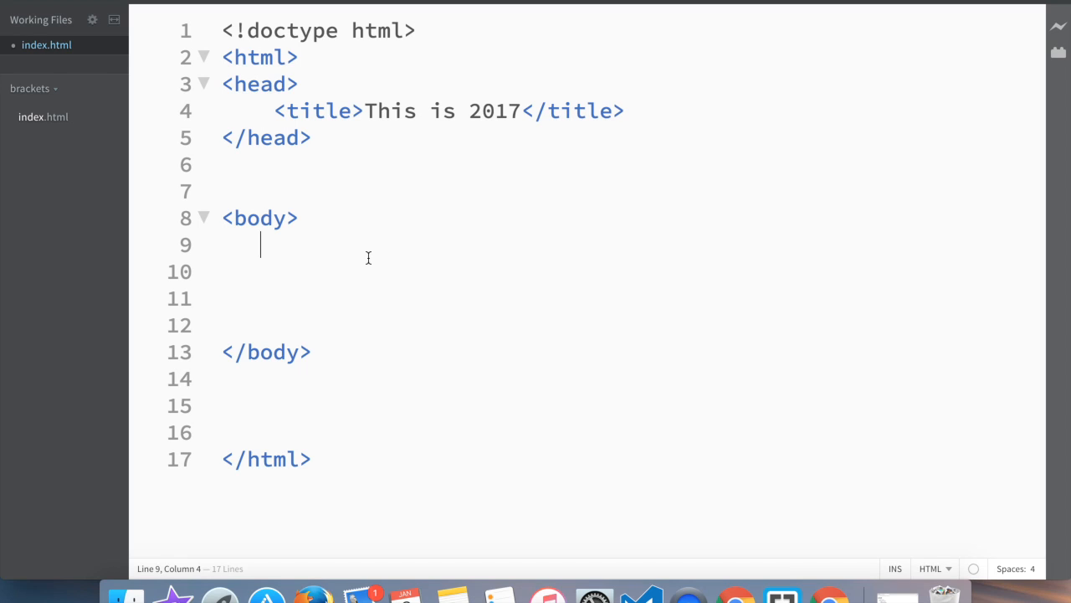
pyautogui.moveTo(231, 191)
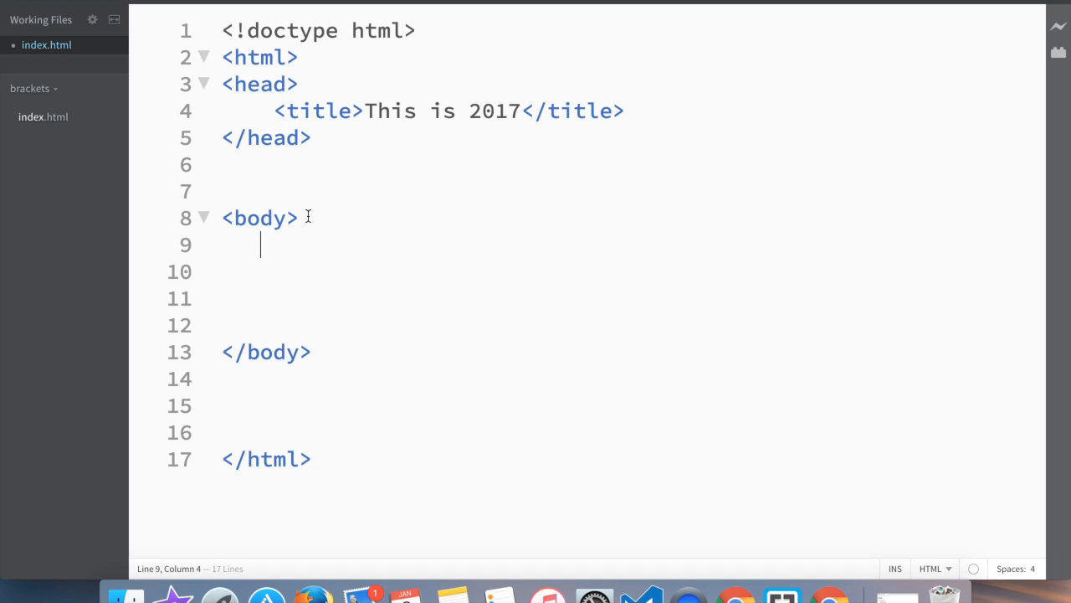
pyautogui.moveTo(339, 201)
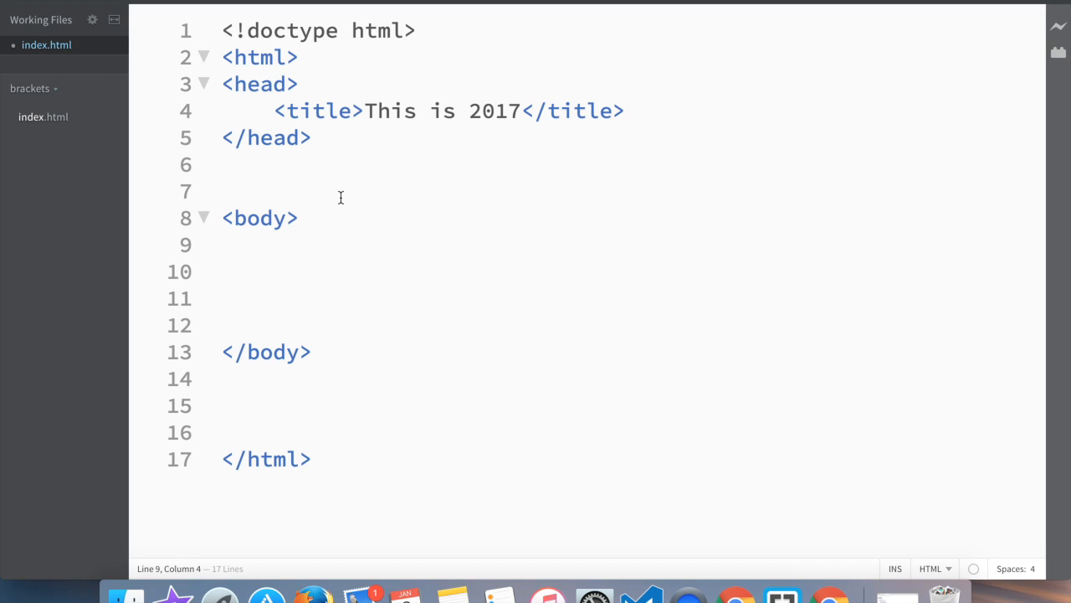
# - Add a paragraph reading 'This is the best' inside the empty body
pyautogui.click(261, 244)
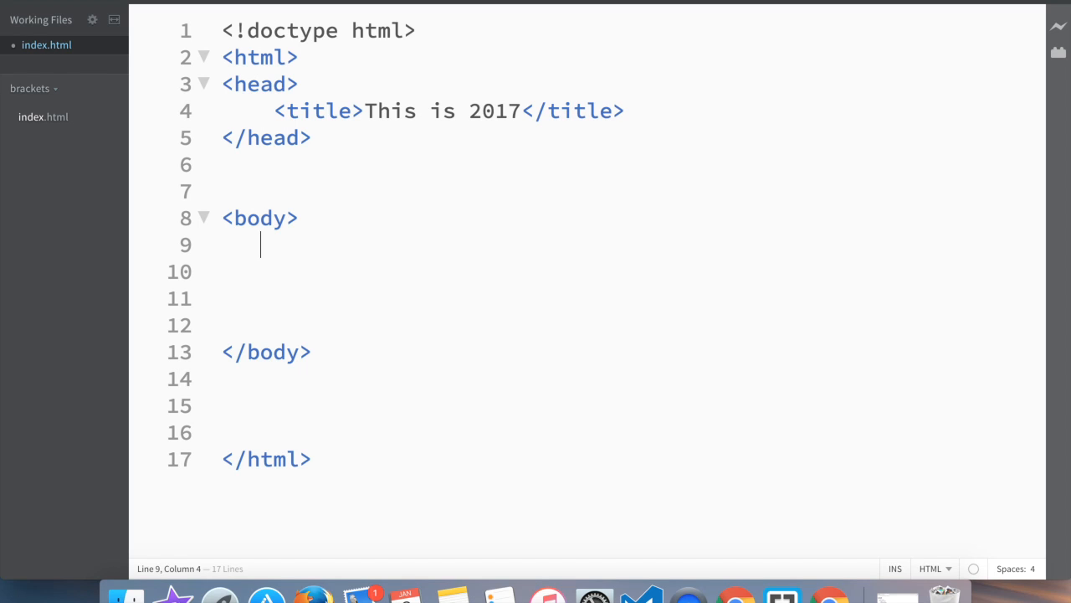
pyautogui.write('<p')
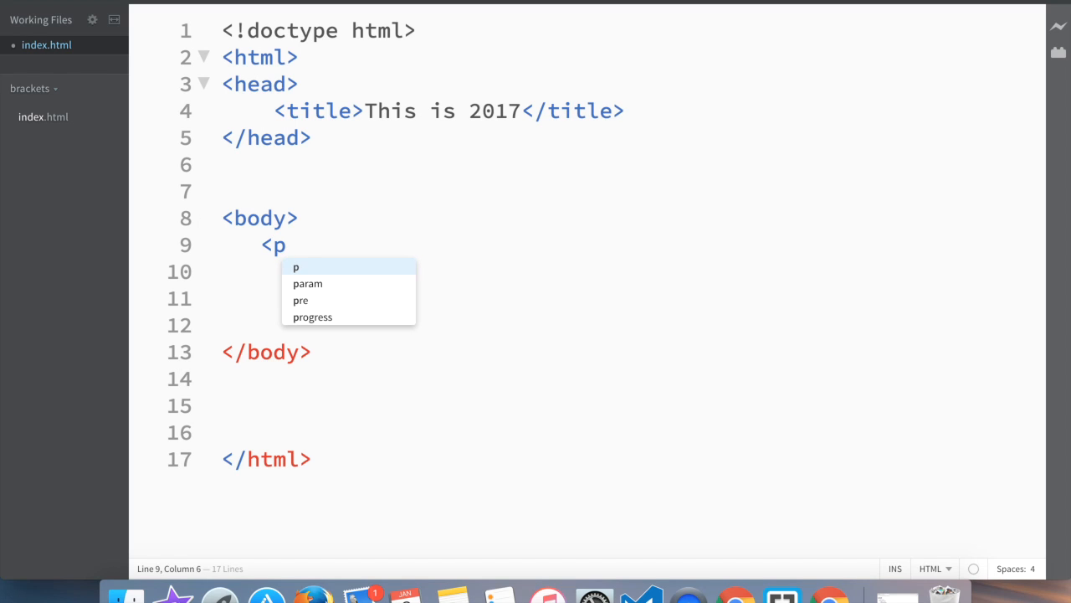
pyautogui.press('Tab')
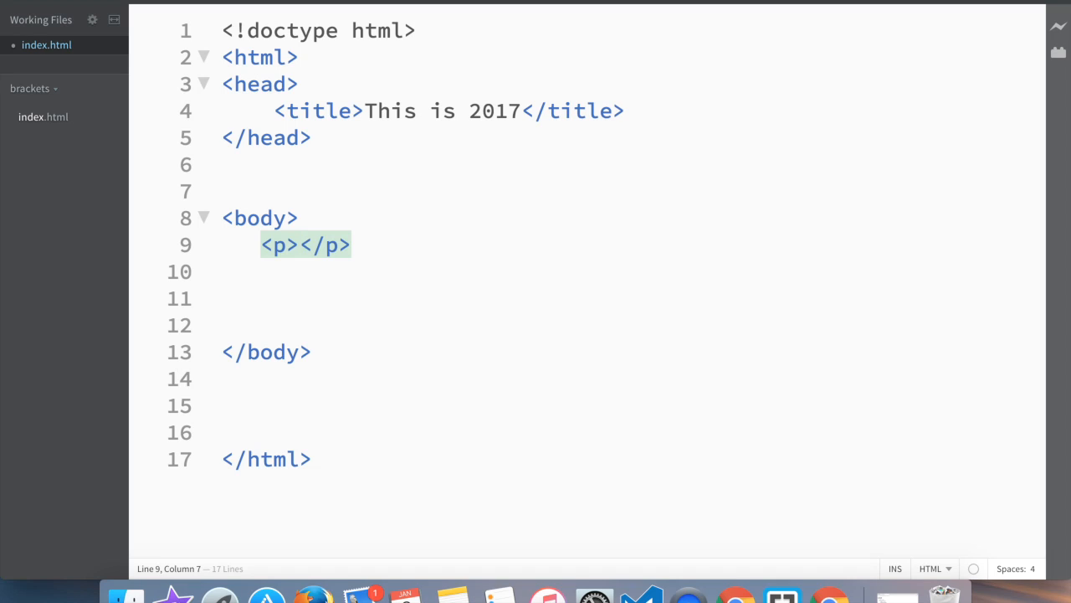
pyautogui.click(300, 245)
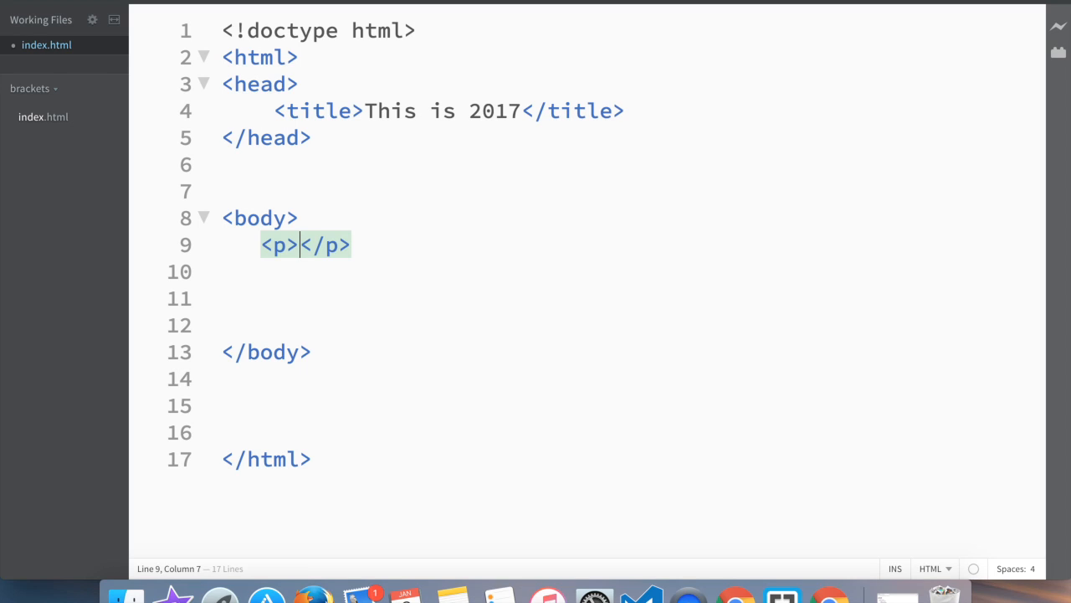
pyautogui.write('This is the')
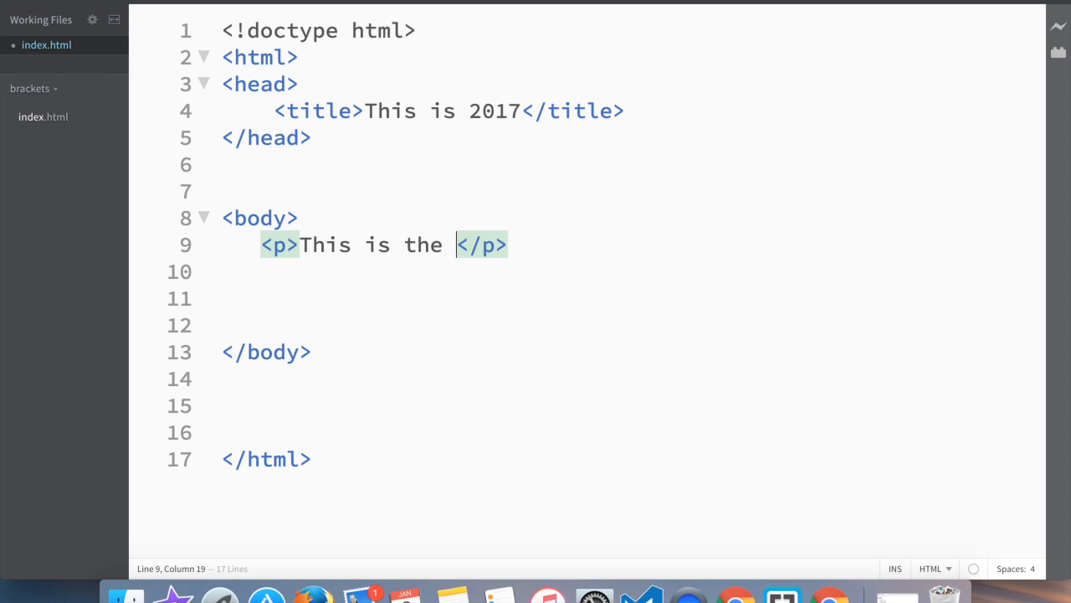
pyautogui.write('best')
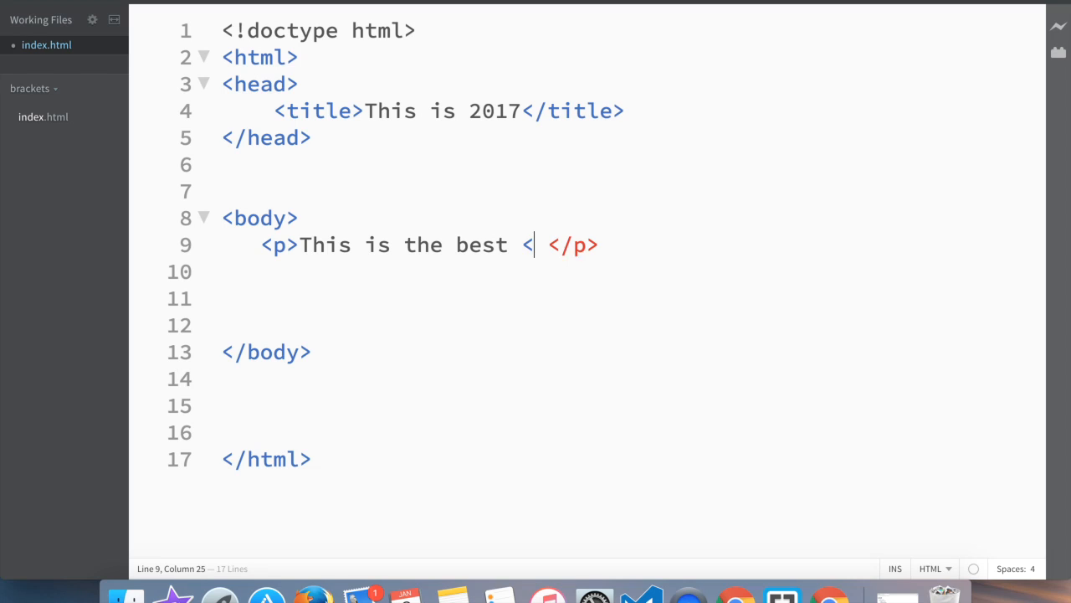
# - Start an anchor tag '<a href=' after the paragraph text, href still empty
pyautogui.write('<')
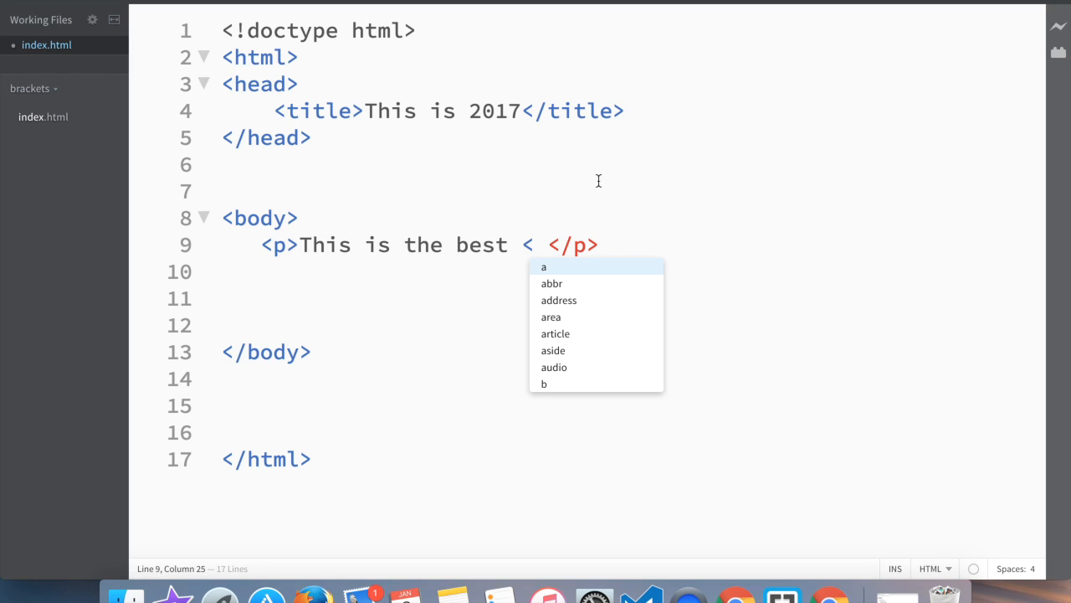
pyautogui.write('a')
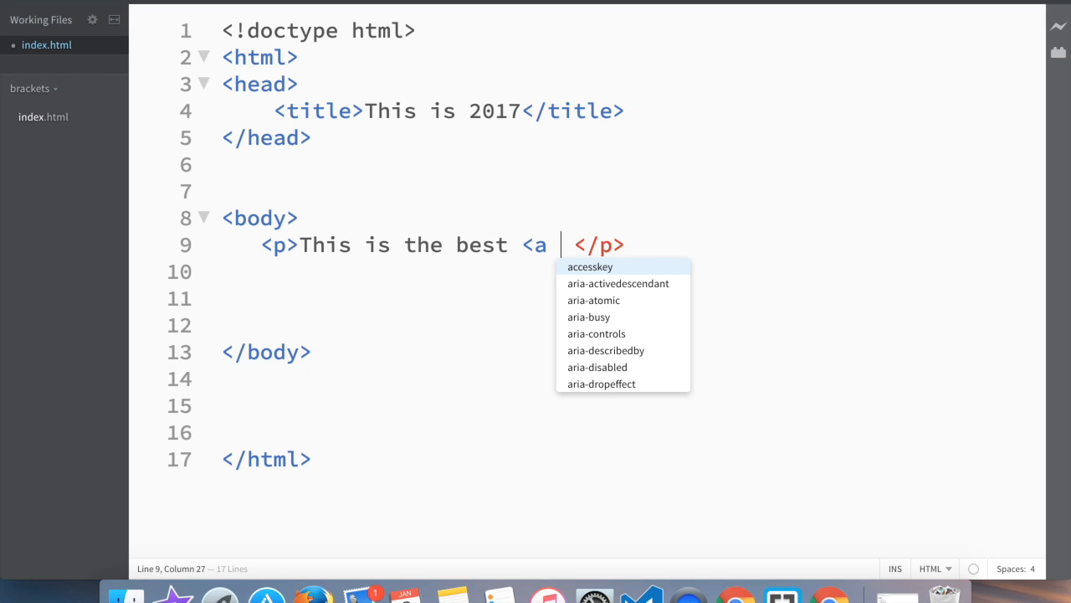
pyautogui.write('href')
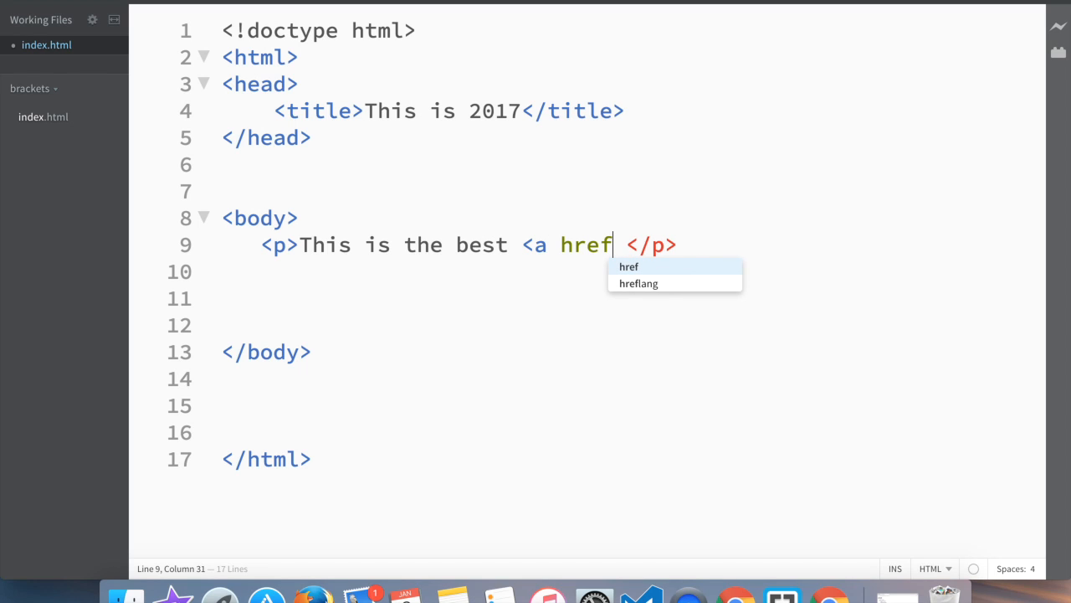
pyautogui.write('="')
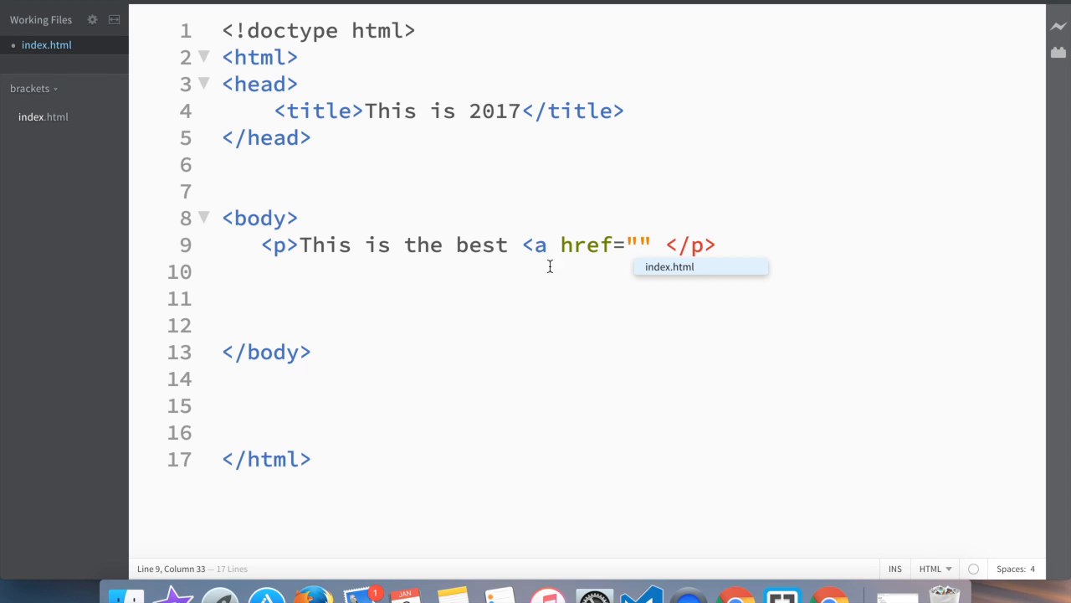
pyautogui.moveTo(642, 285)
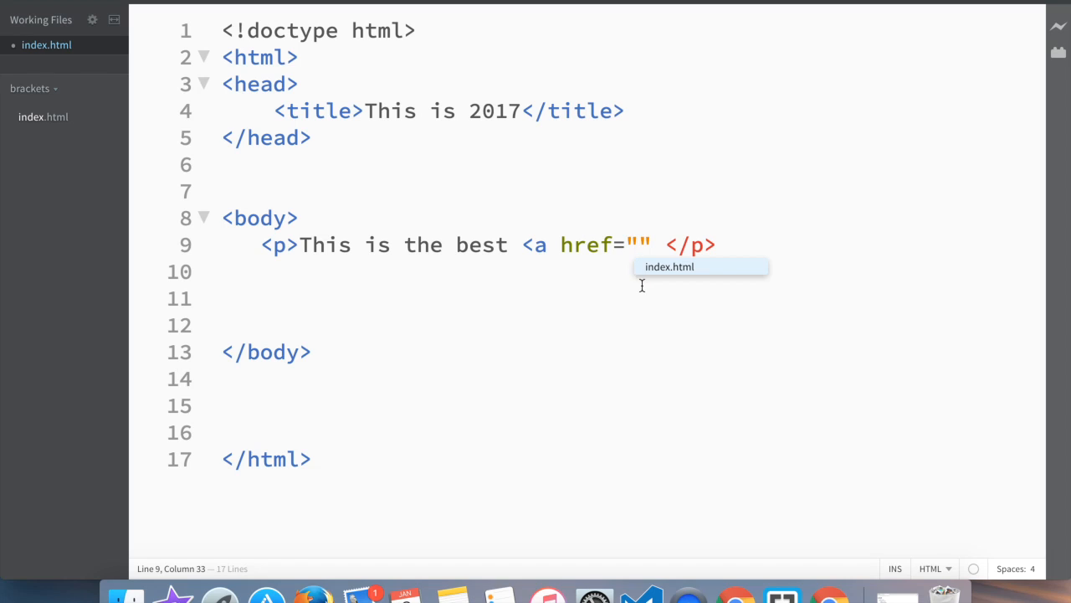
pyautogui.moveTo(661, 276)
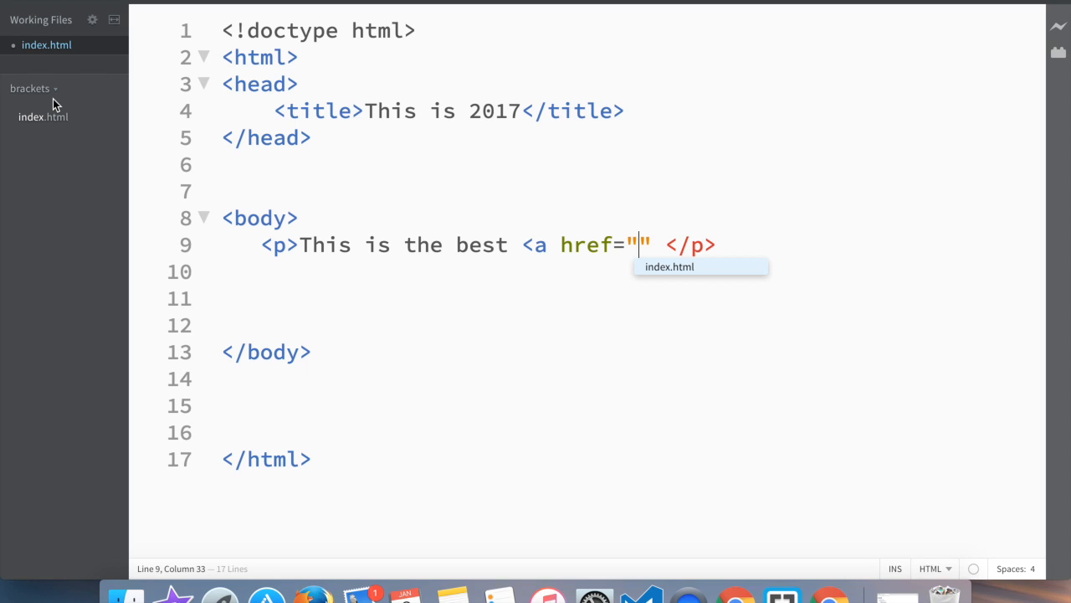
pyautogui.moveTo(346, 348)
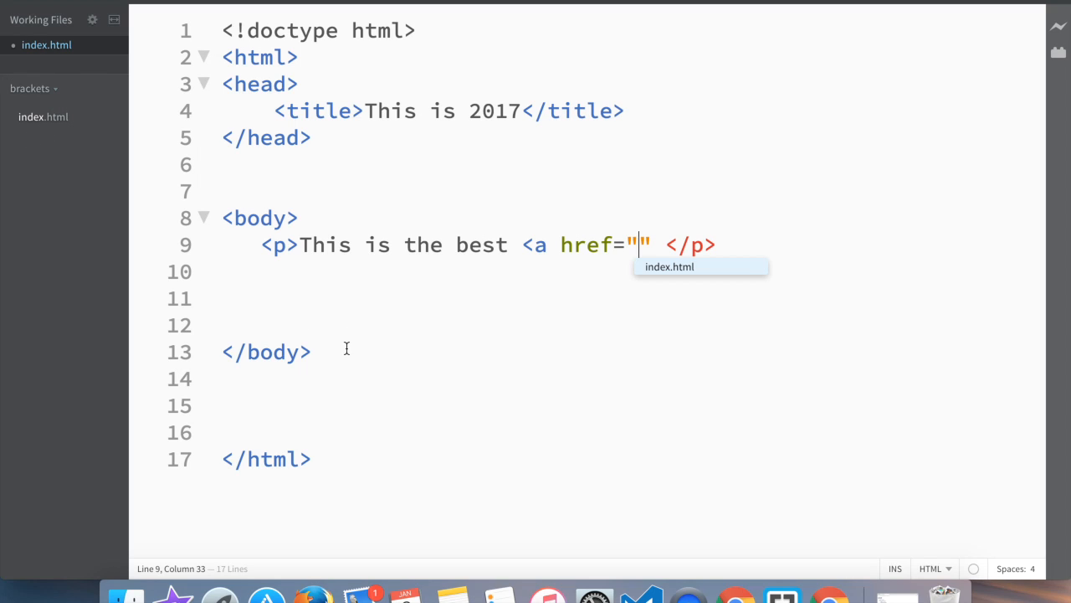
pyautogui.moveTo(681, 286)
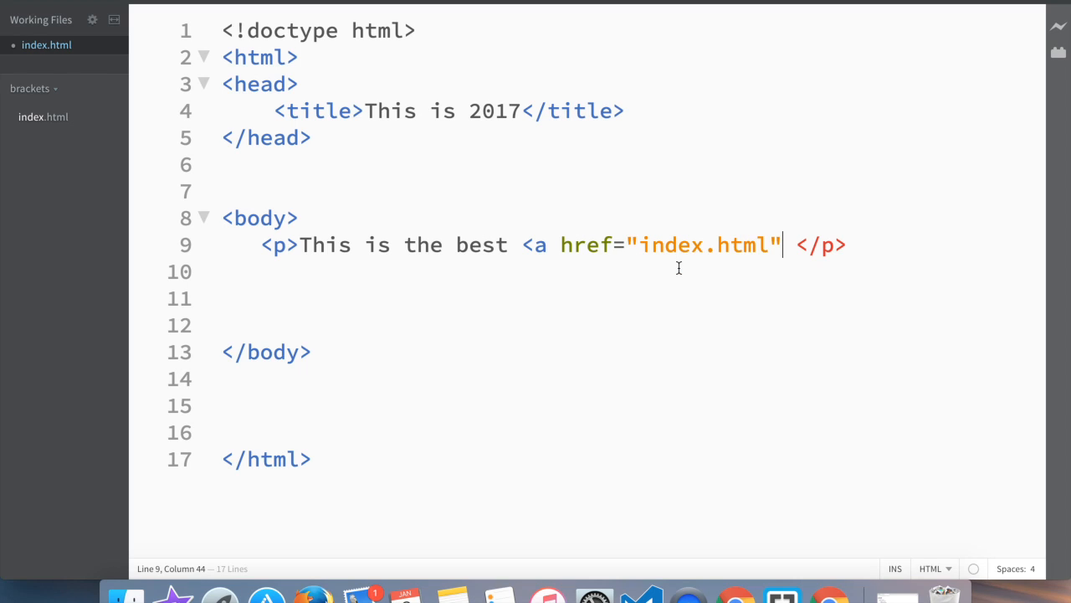
pyautogui.moveTo(644, 269)
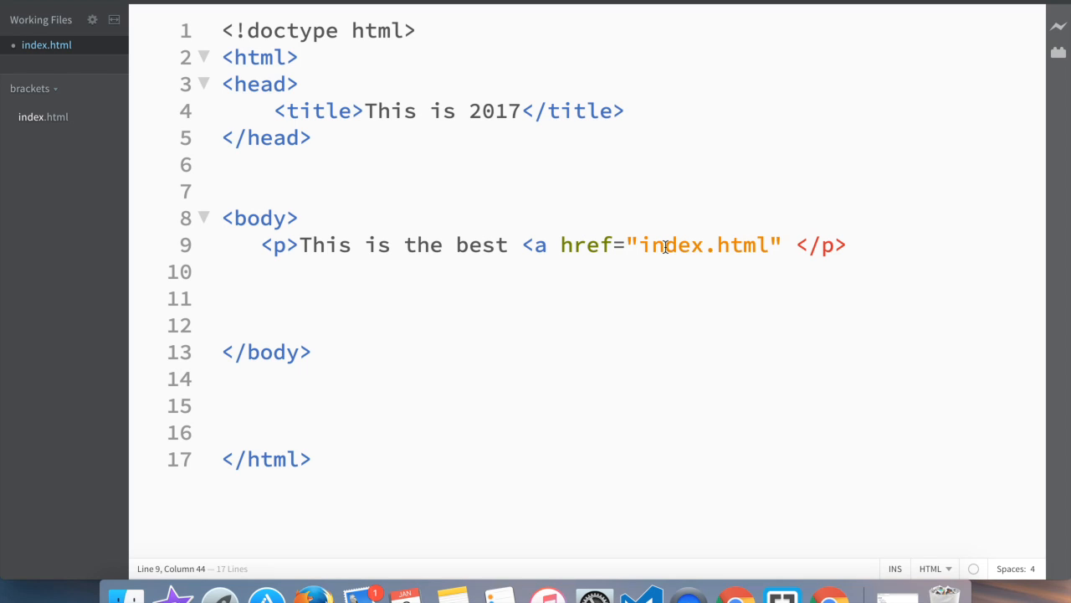
pyautogui.moveTo(97, 145)
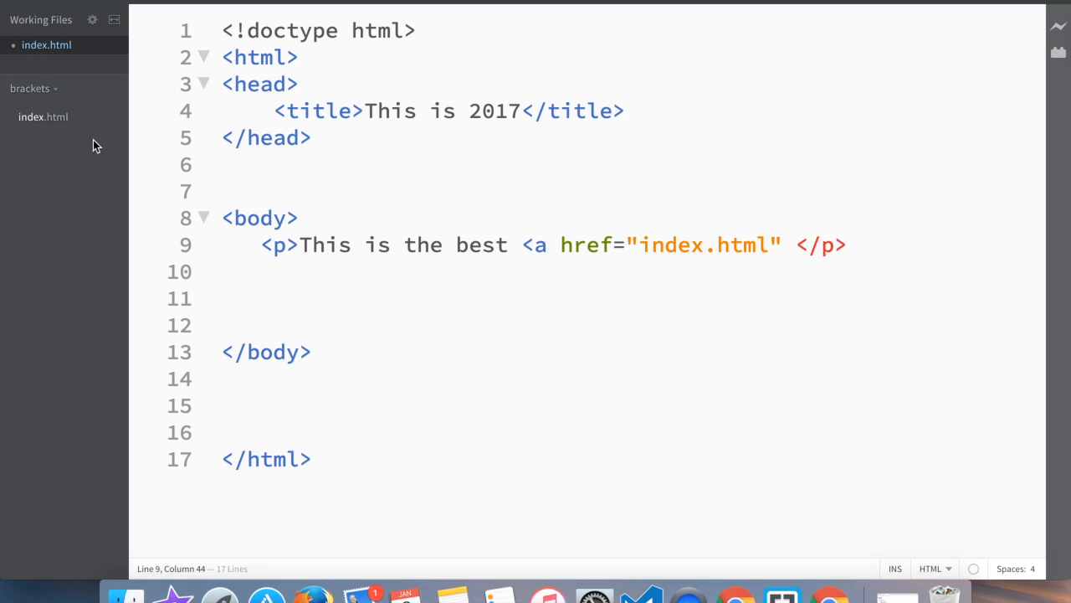
pyautogui.moveTo(483, 201)
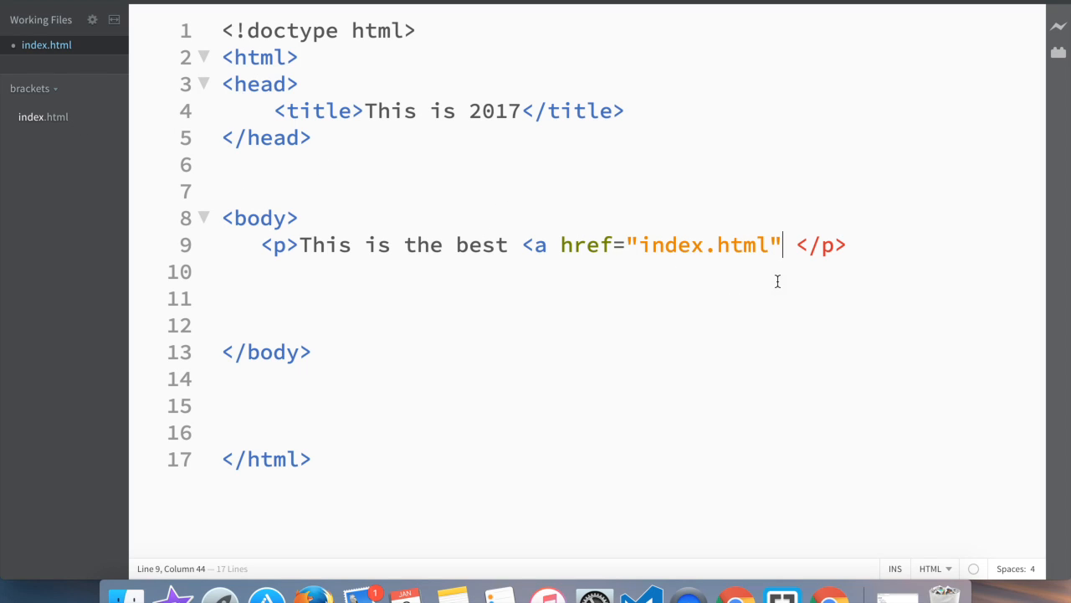
# - Complete the anchor to index.html with the link text 'website'
pyautogui.write('></a>')
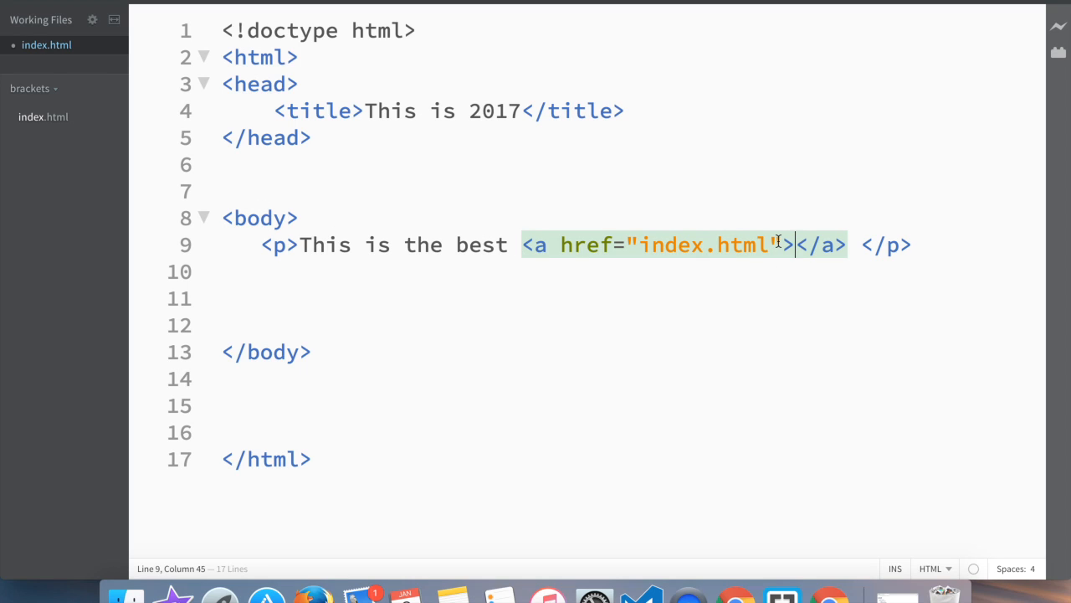
pyautogui.write('website')
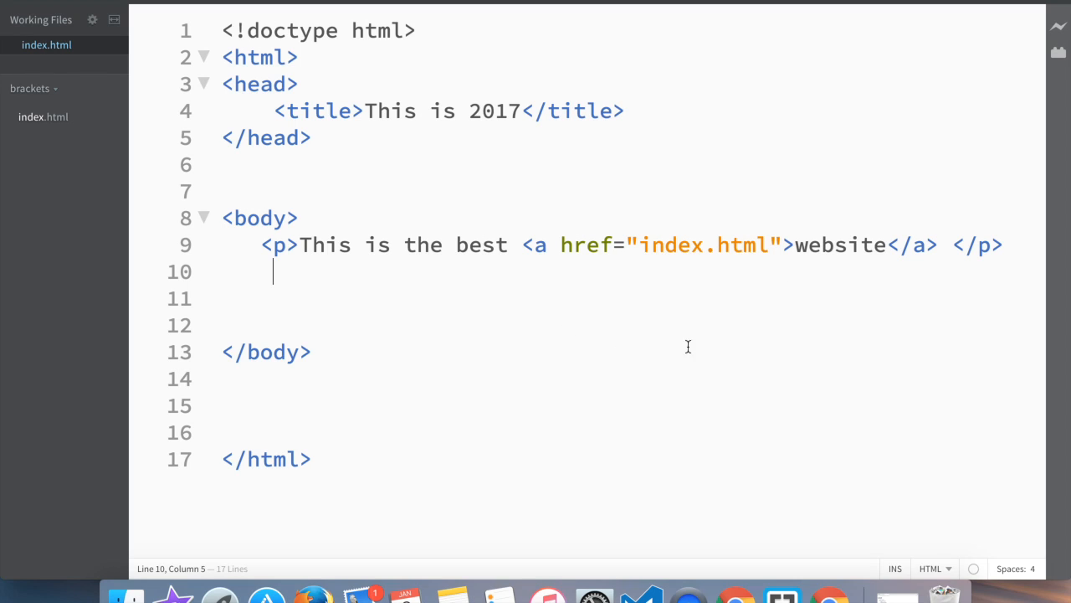
pyautogui.moveTo(1058, 27)
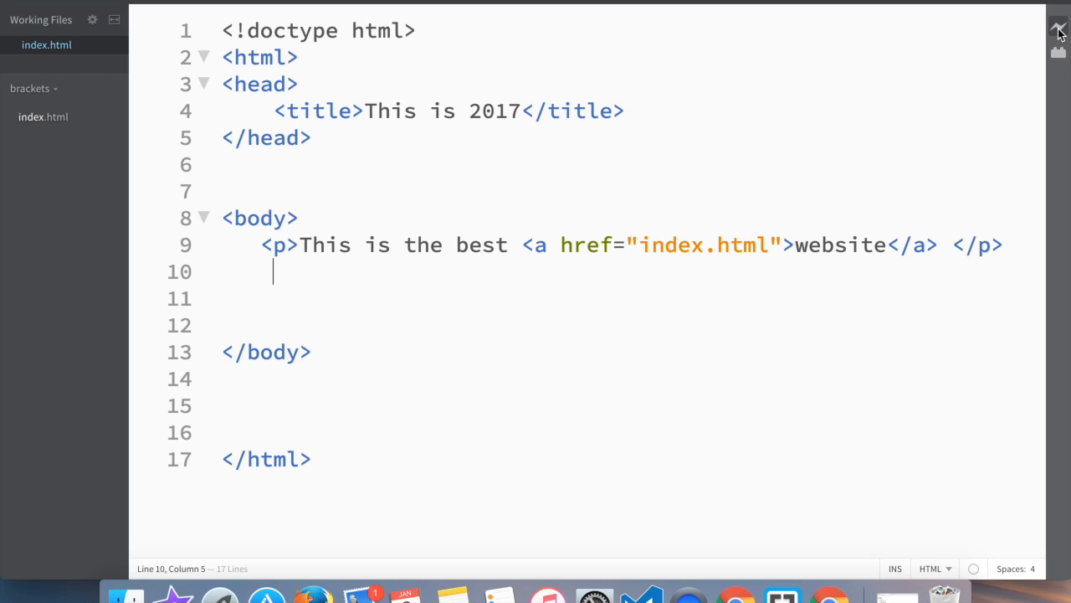
pyautogui.click(1058, 30)
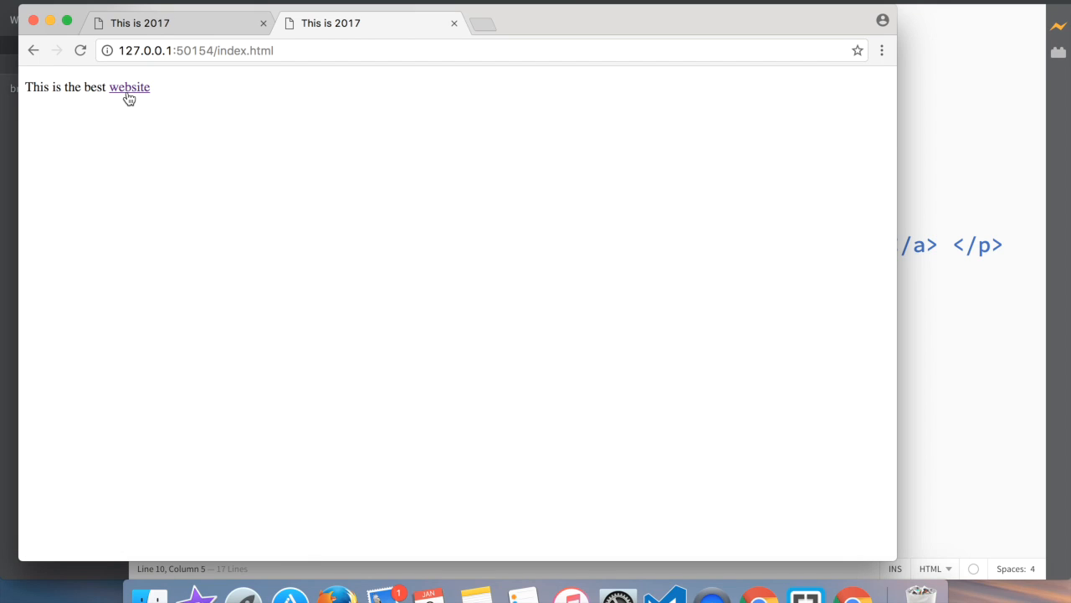
pyautogui.moveTo(53, 121)
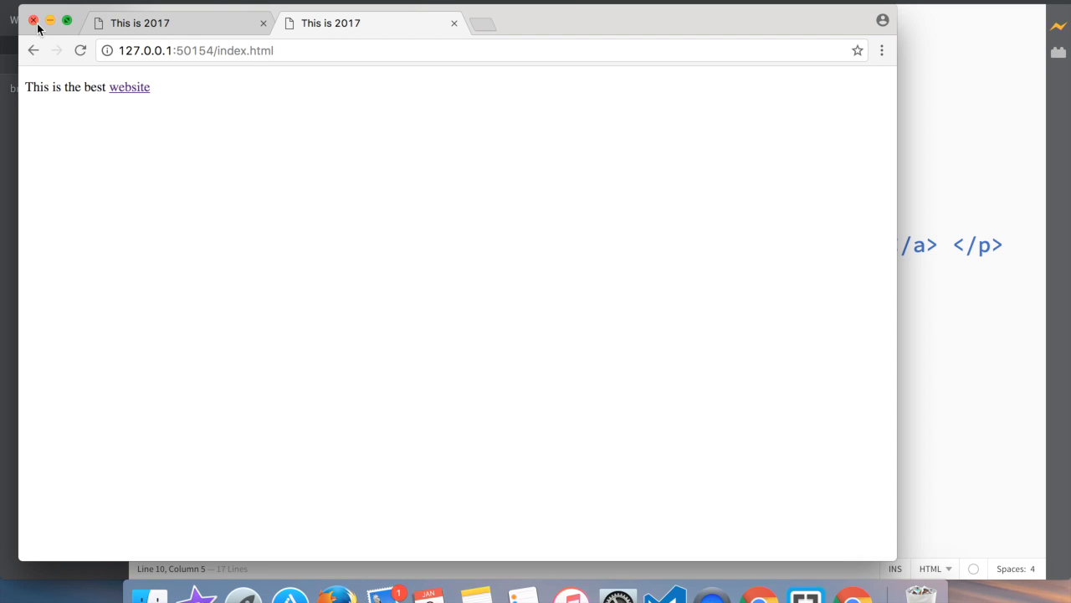
pyautogui.click(34, 20)
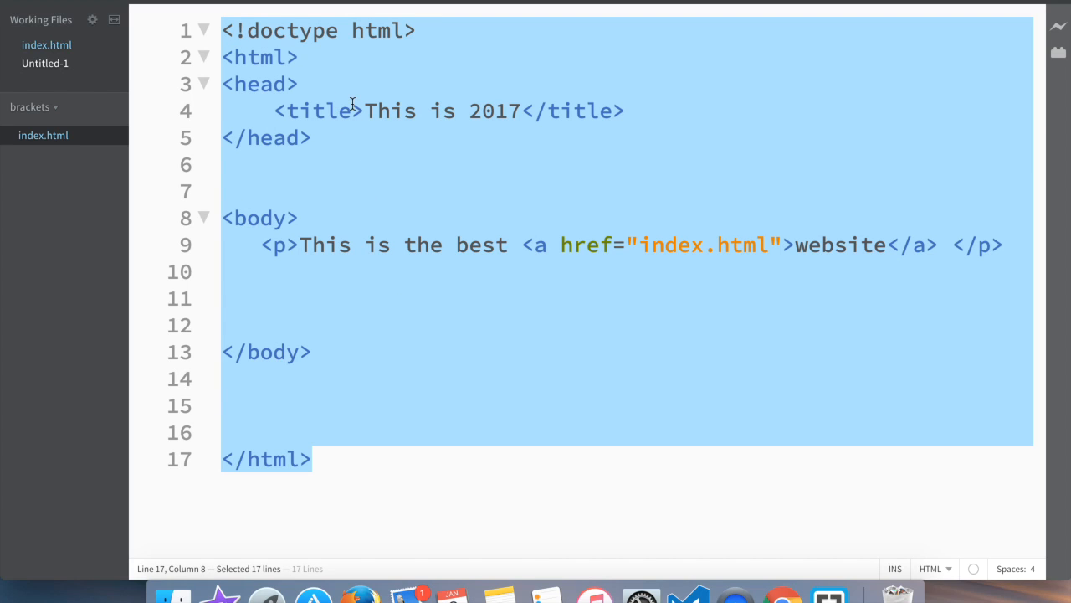
# - Copy all of index.html's code and paste it into the untitled document
pyautogui.rightClick(351, 110)
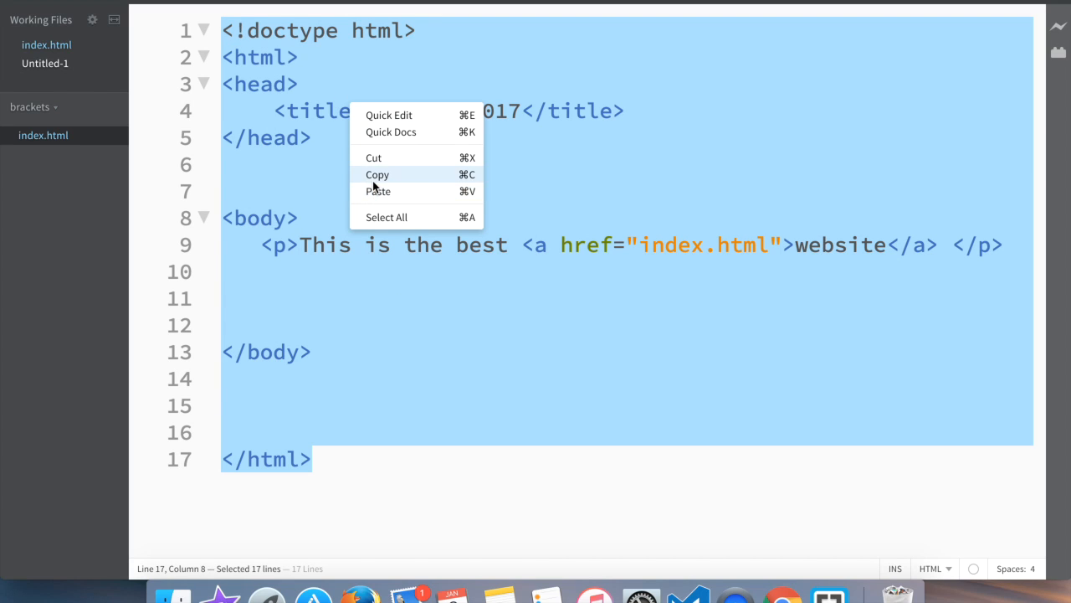
pyautogui.click(45, 64)
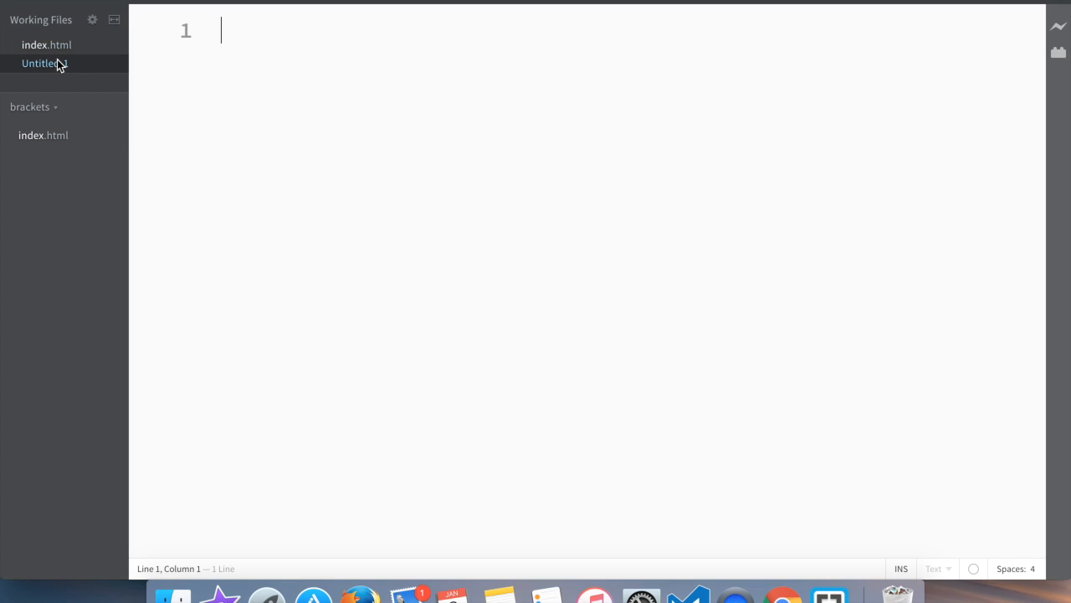
pyautogui.rightClick(222, 30)
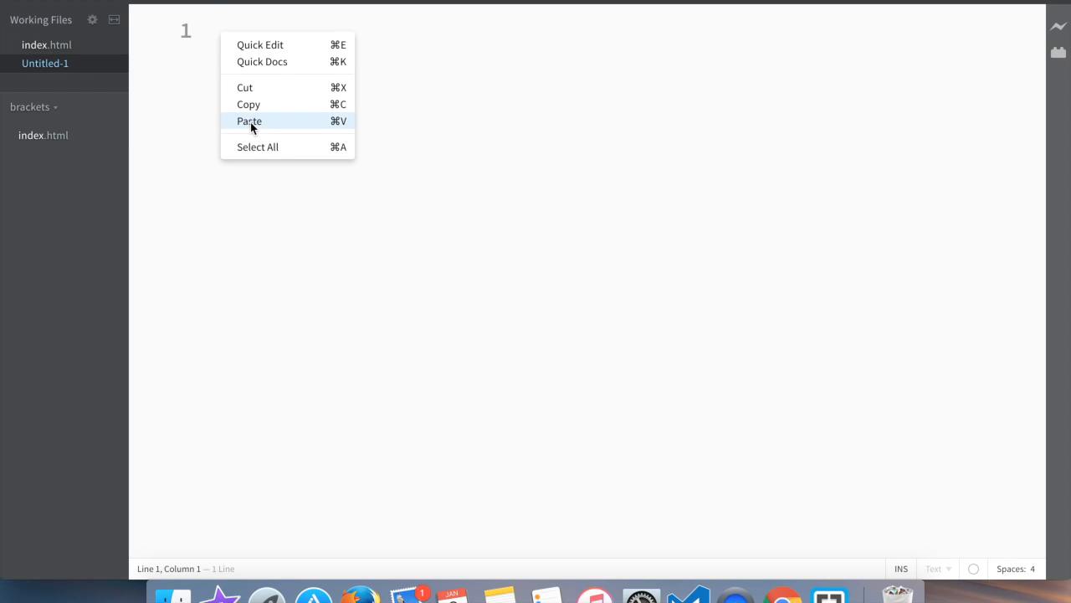
pyautogui.click(250, 120)
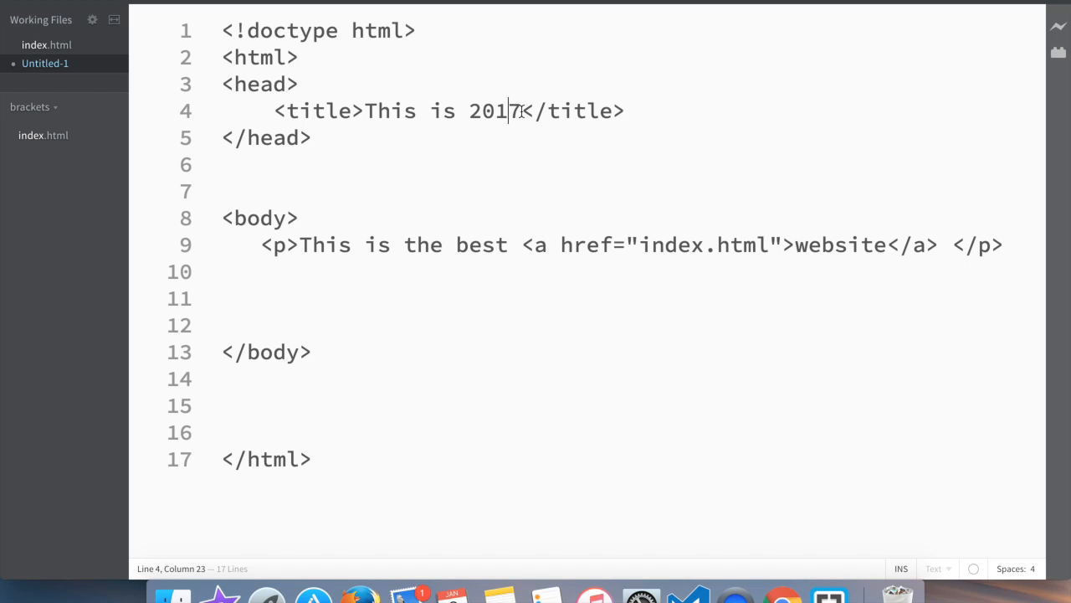
# - Change the copied page's title year from 2017 to 2016
pyautogui.press('Backspace')
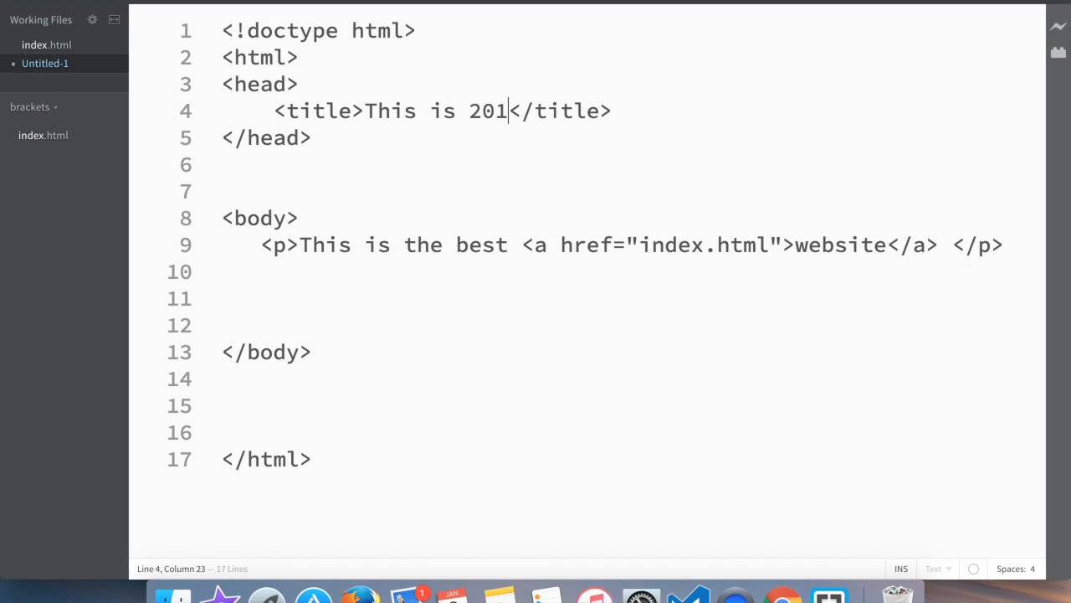
pyautogui.write('6')
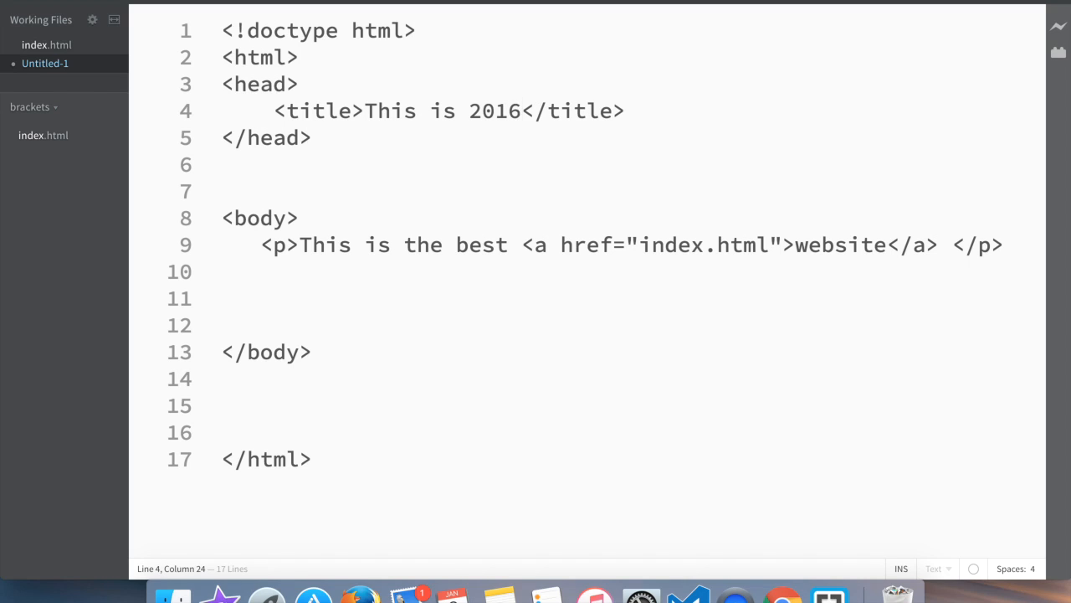
pyautogui.click(273, 271)
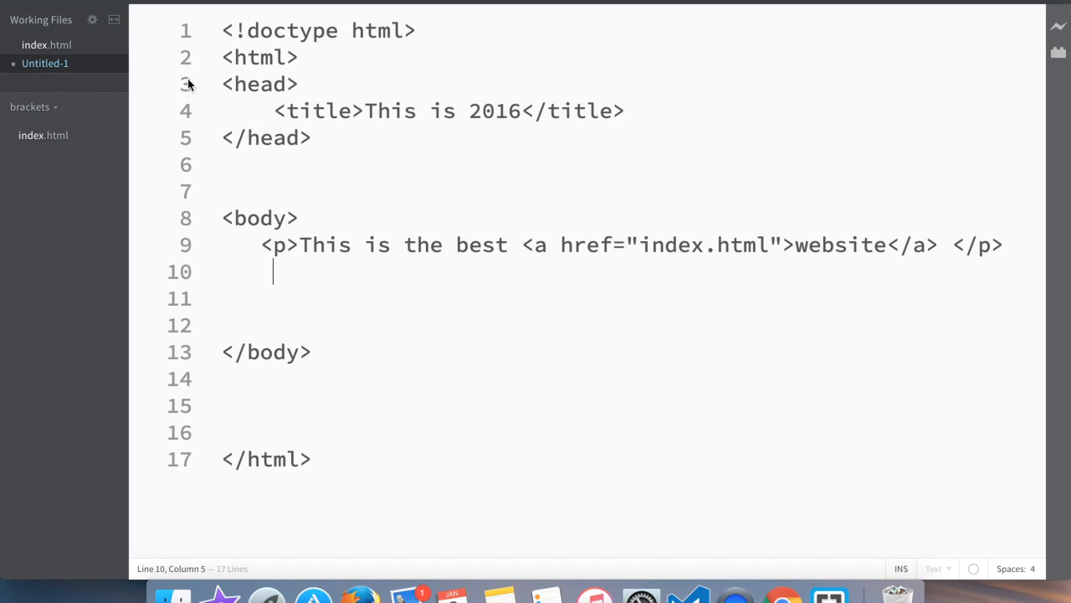
pyautogui.moveTo(217, 58)
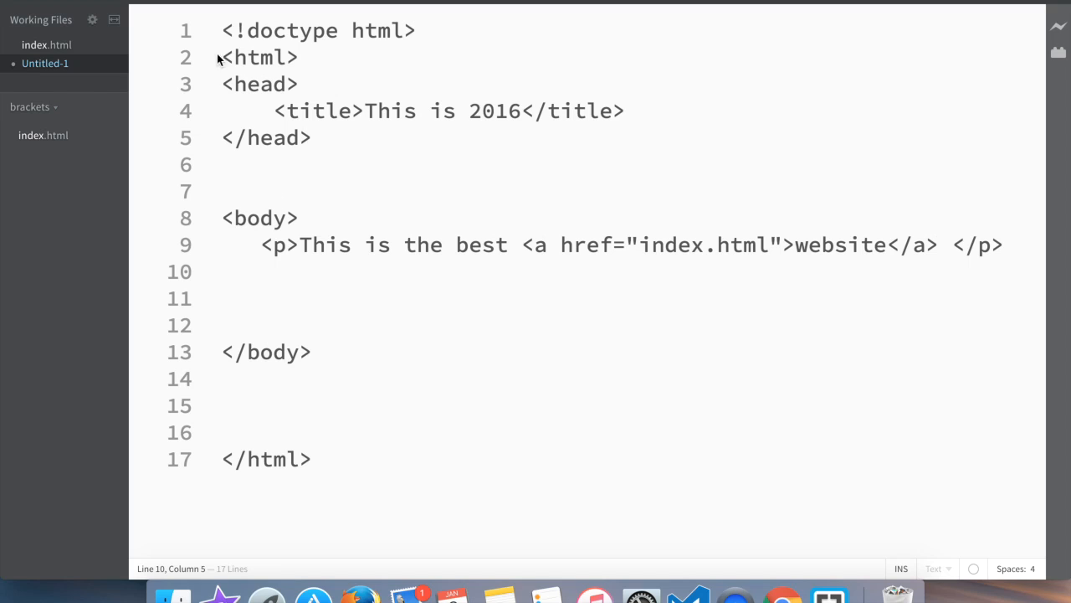
pyautogui.moveTo(128, 16)
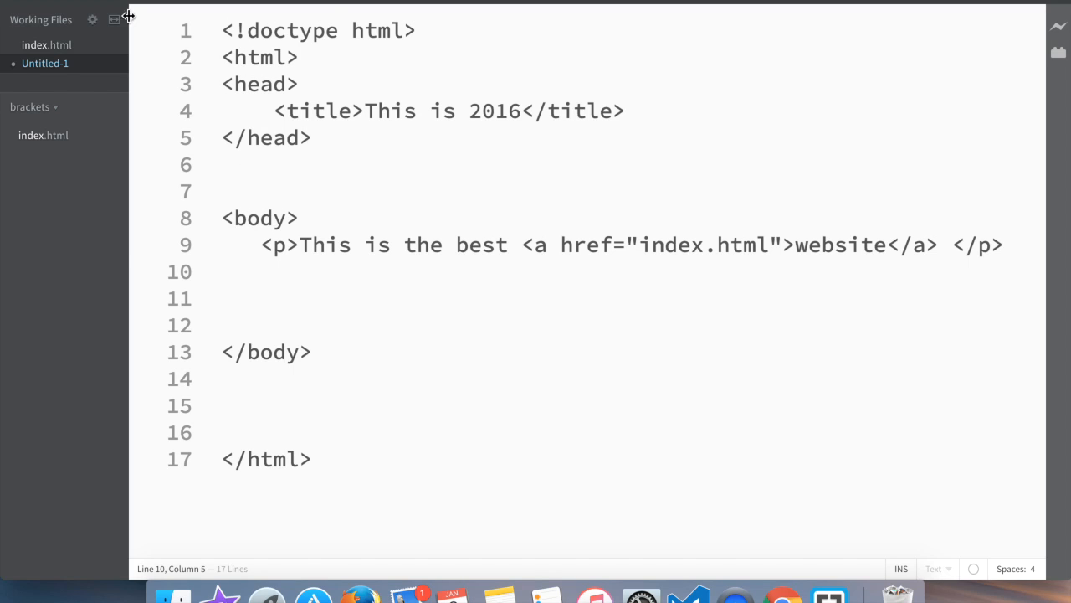
# - Save the untitled copy as website.html in the brackets project folder
pyautogui.click(130, 15)
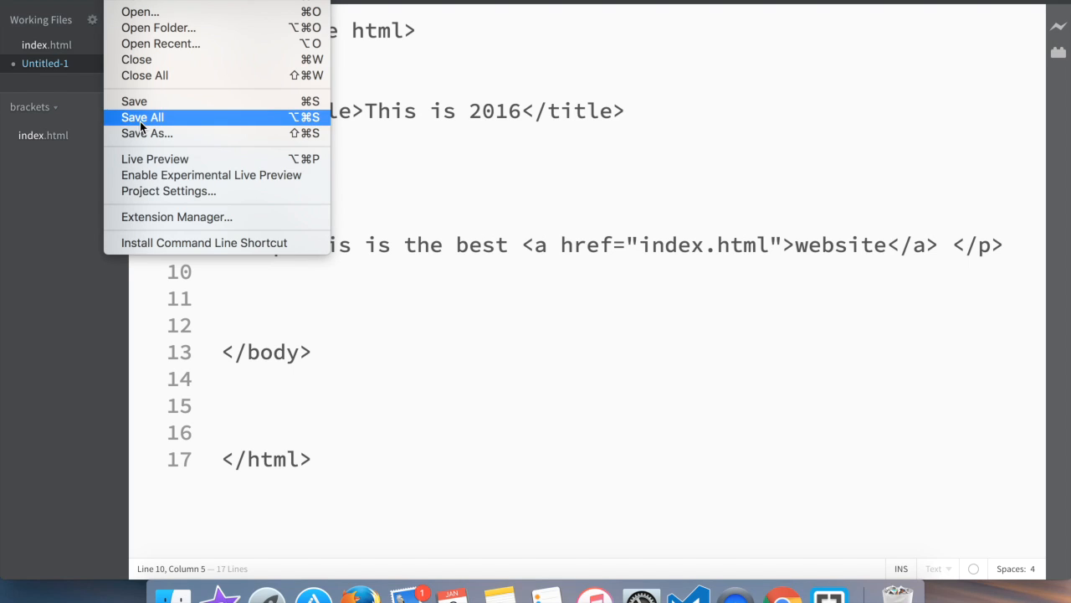
pyautogui.click(147, 133)
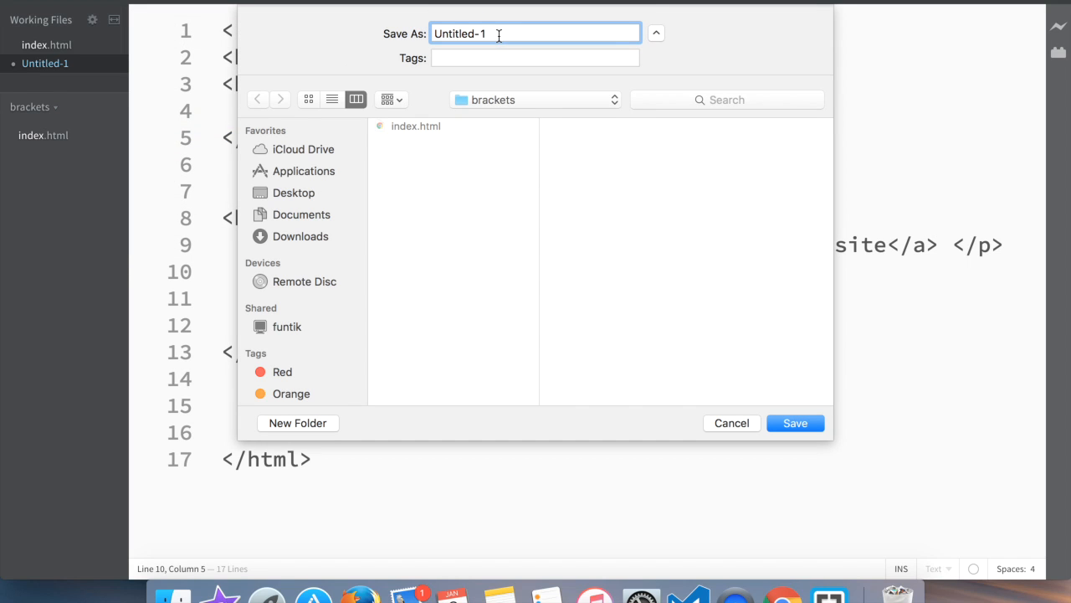
pyautogui.write('w')
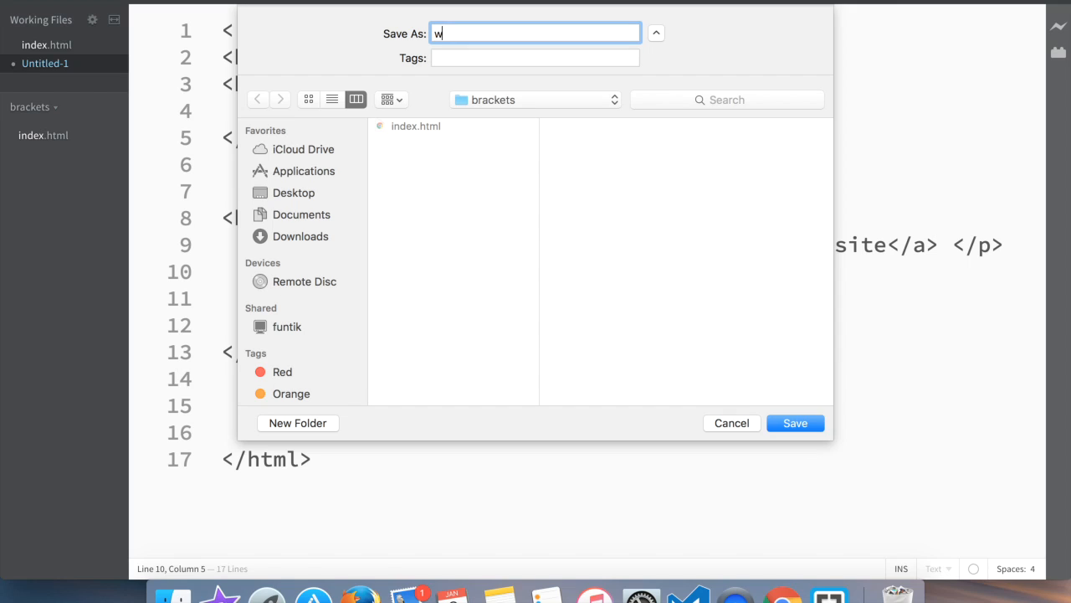
pyautogui.write('ebsite.h')
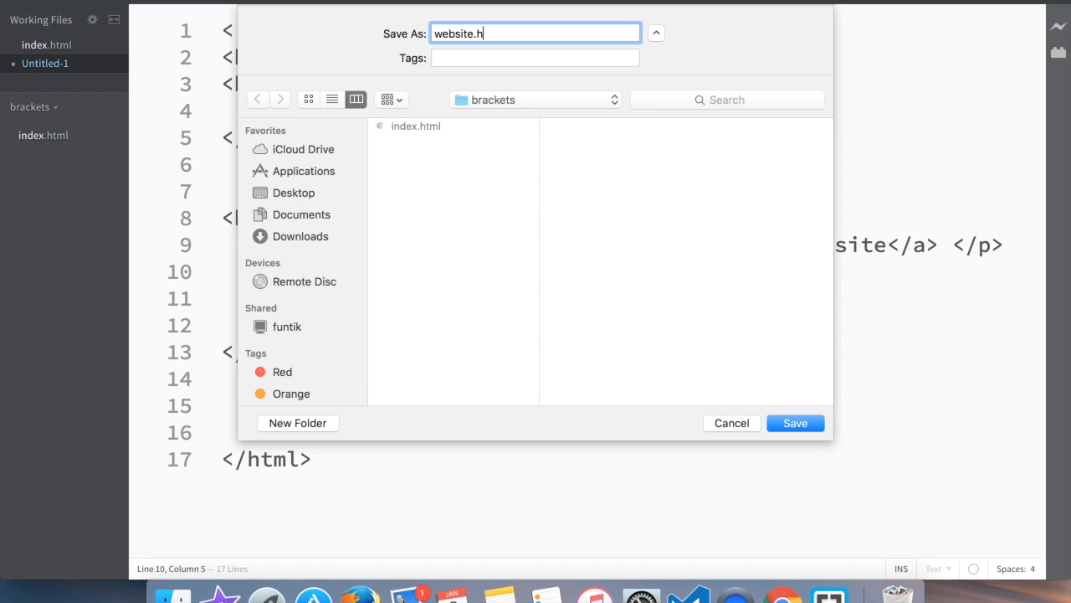
pyautogui.write('m')
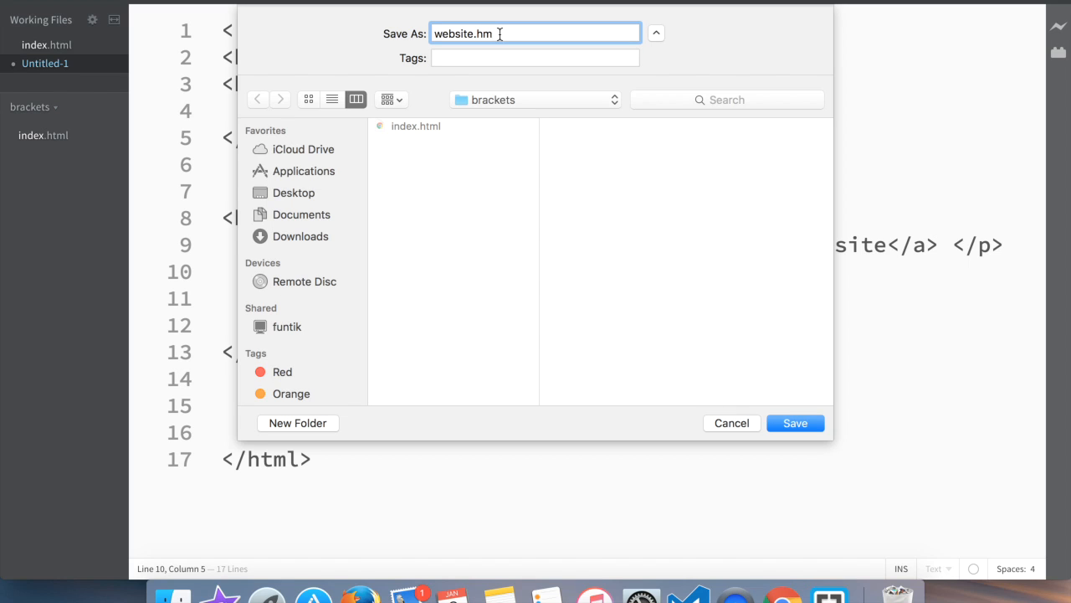
pyautogui.write('l')
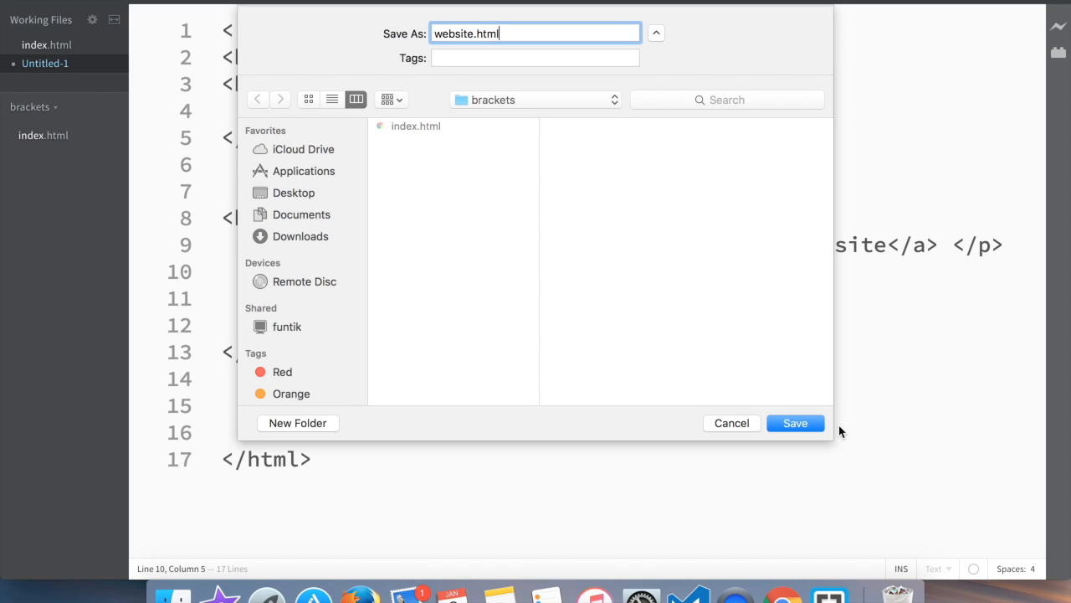
pyautogui.click(794, 423)
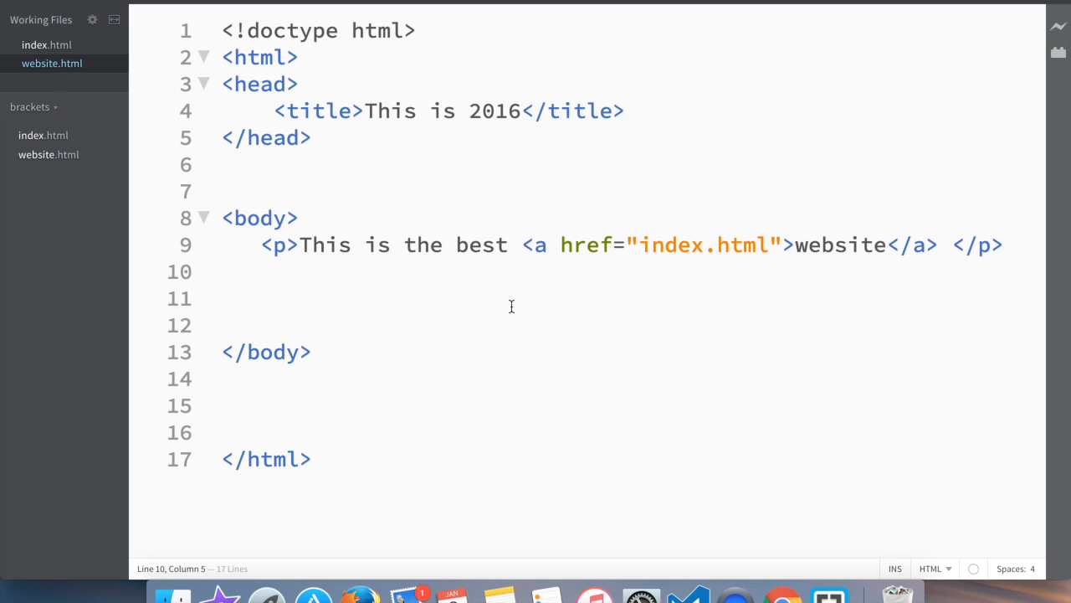
pyautogui.moveTo(339, 138)
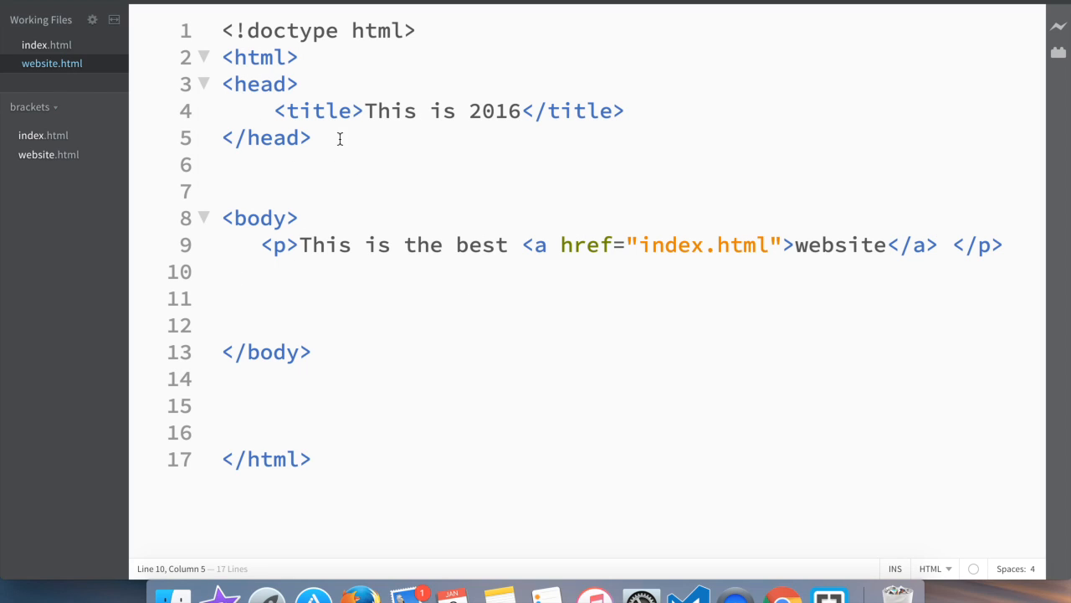
pyautogui.moveTo(95, 123)
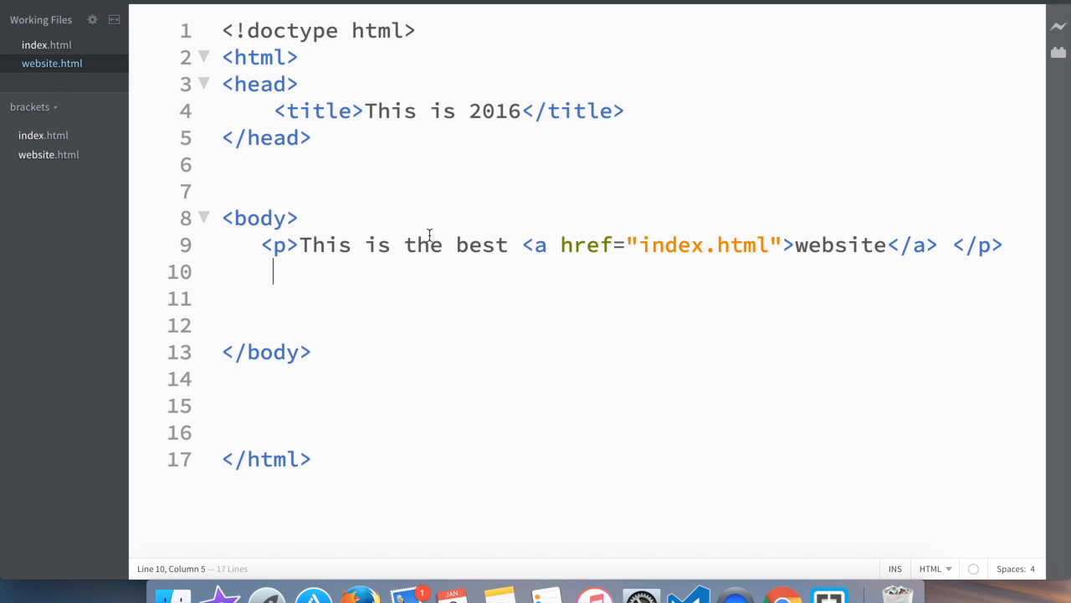
pyautogui.moveTo(754, 245)
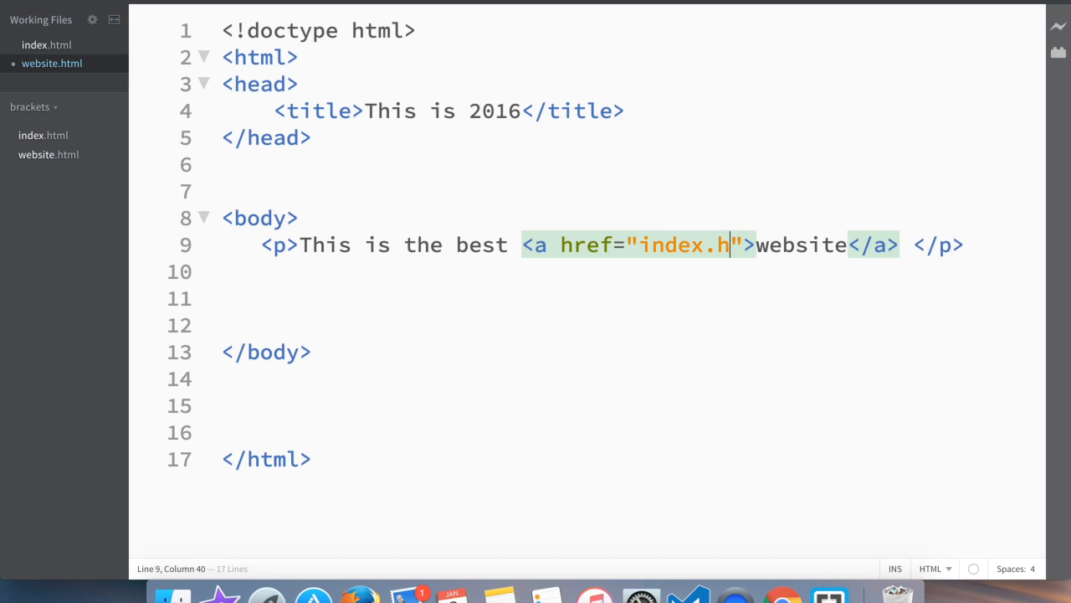
# - Retarget index.html's website link from index.html to website.html
pyautogui.press('Backspace')
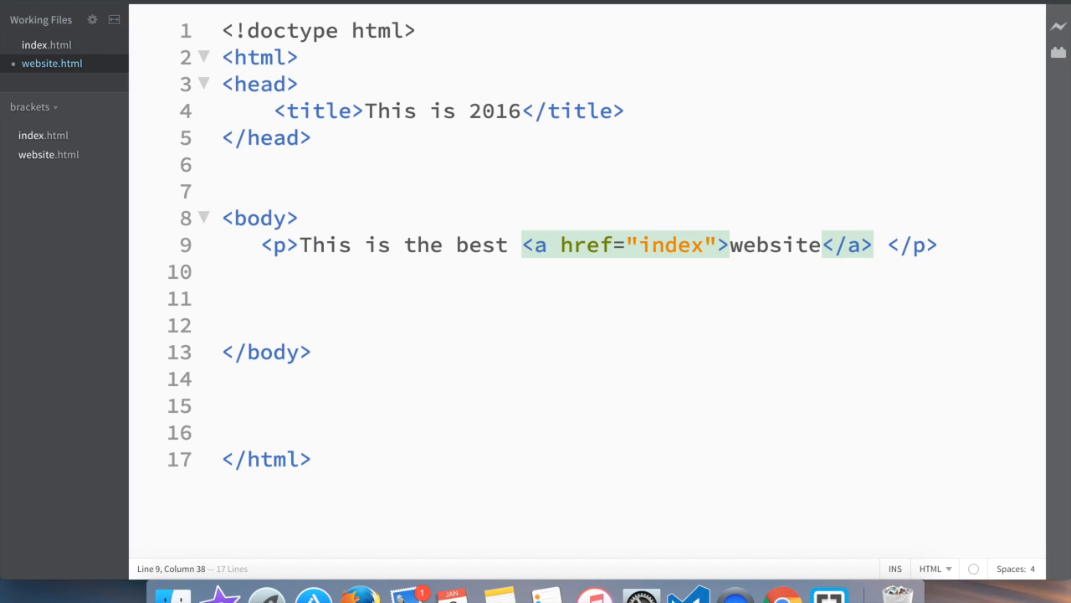
pyautogui.write('.')
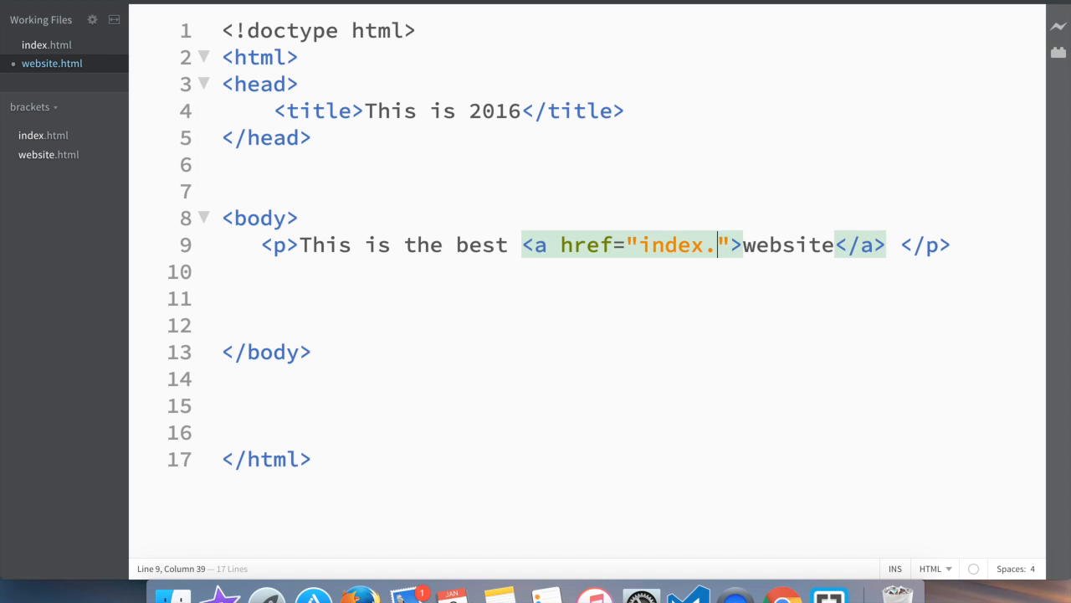
pyautogui.write('html')
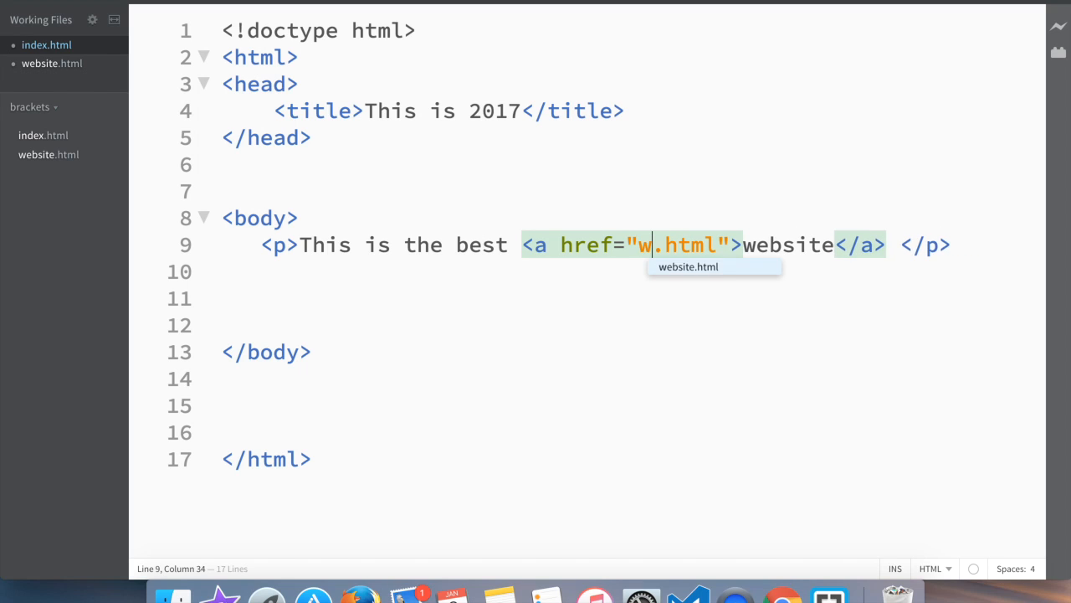
pyautogui.write('ebsite')
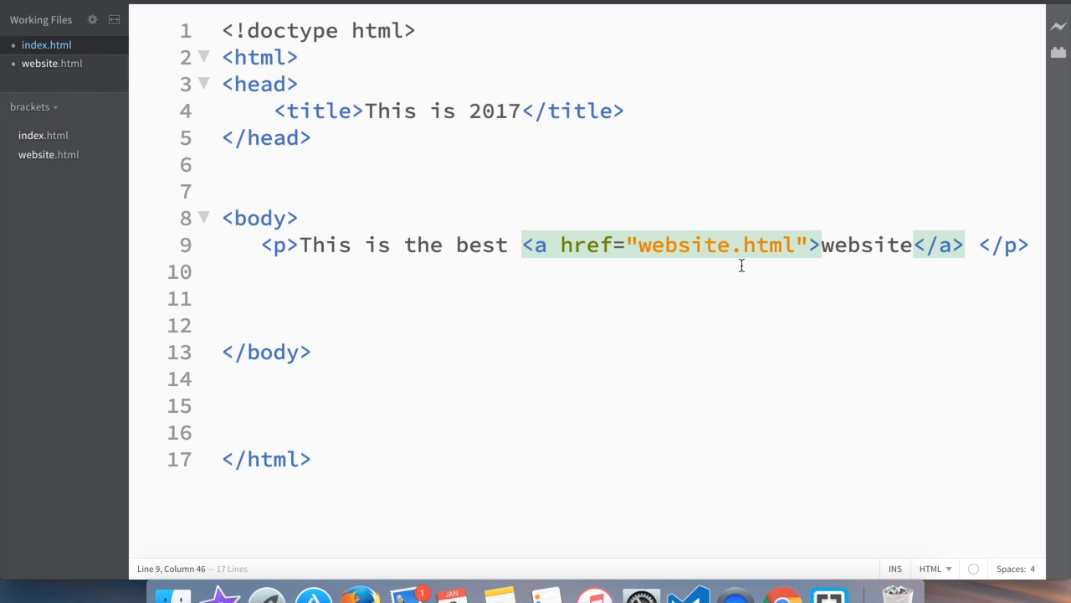
pyautogui.moveTo(704, 274)
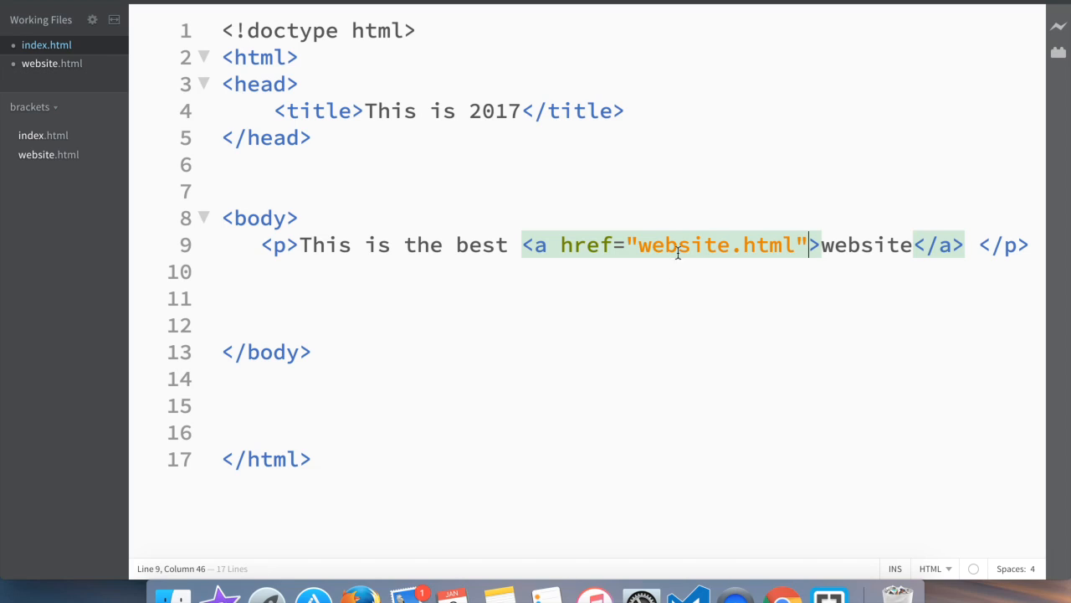
pyautogui.moveTo(592, 223)
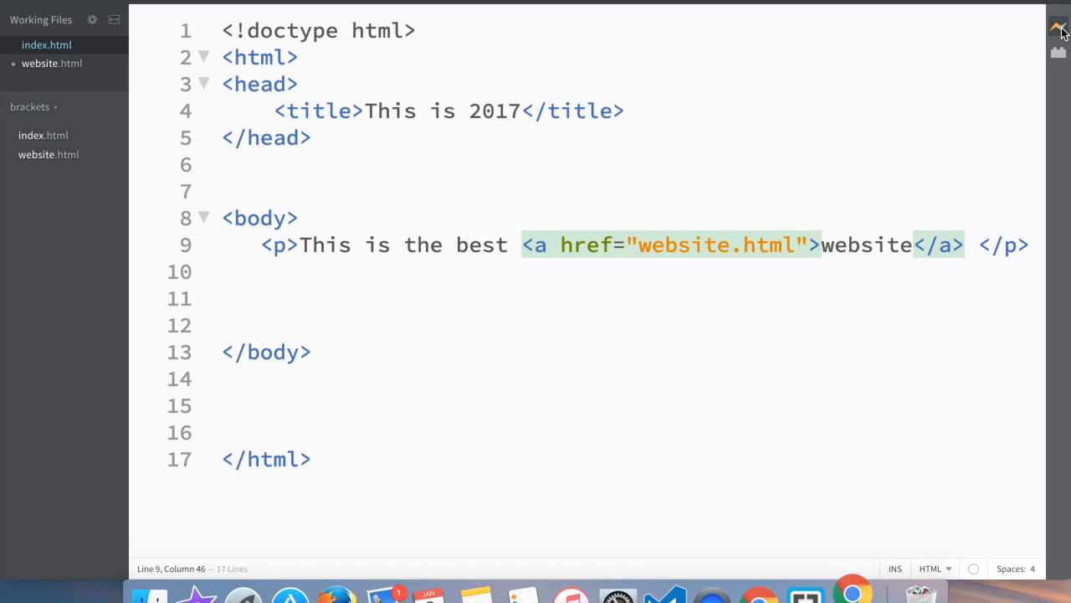
# - Launch Live Preview of index.html and follow its website link to the 2016 page
pyautogui.click(1058, 28)
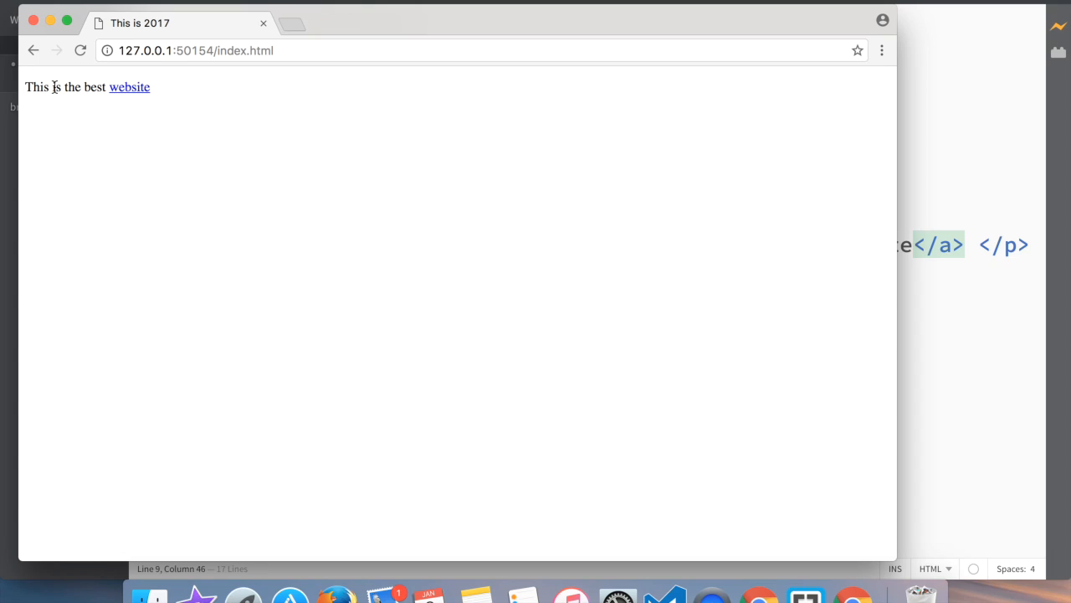
pyautogui.click(129, 87)
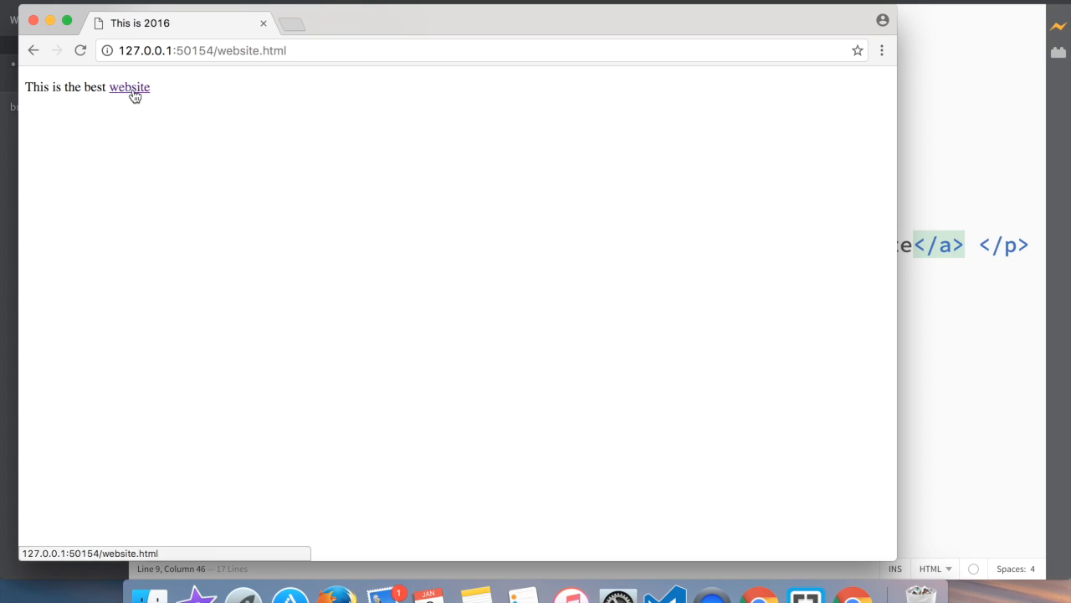
pyautogui.moveTo(173, 36)
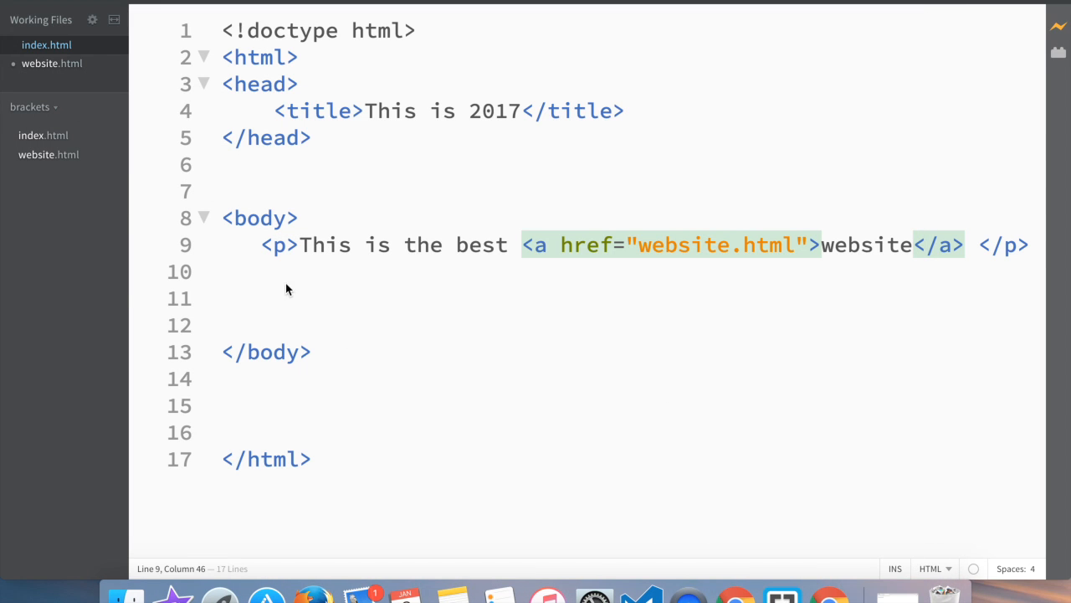
# - Add a second paragraph 'this is a website page' on line 10
pyautogui.click(272, 271)
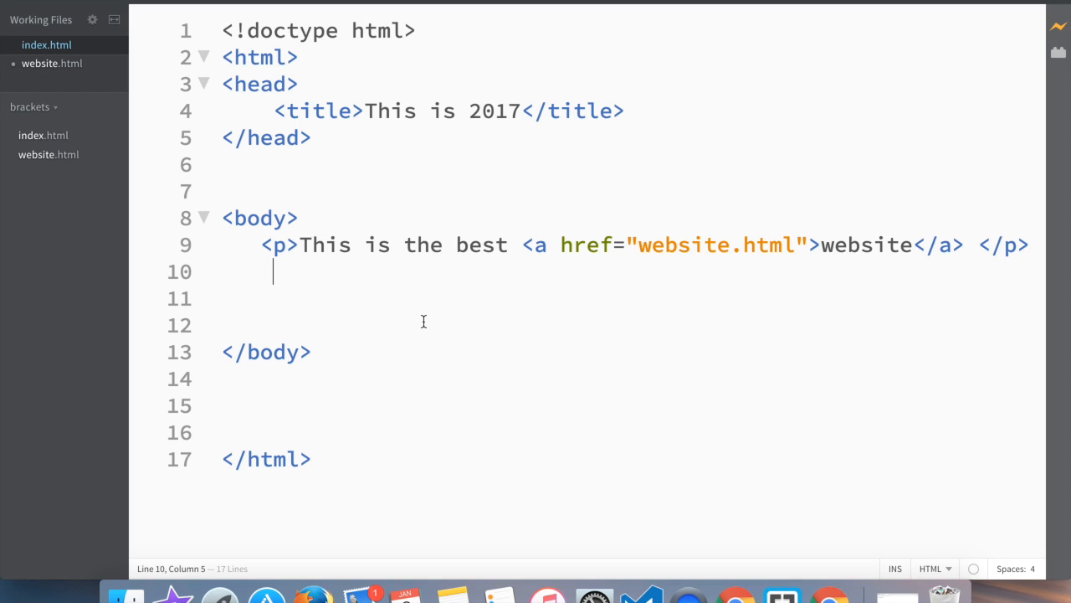
pyautogui.write('<')
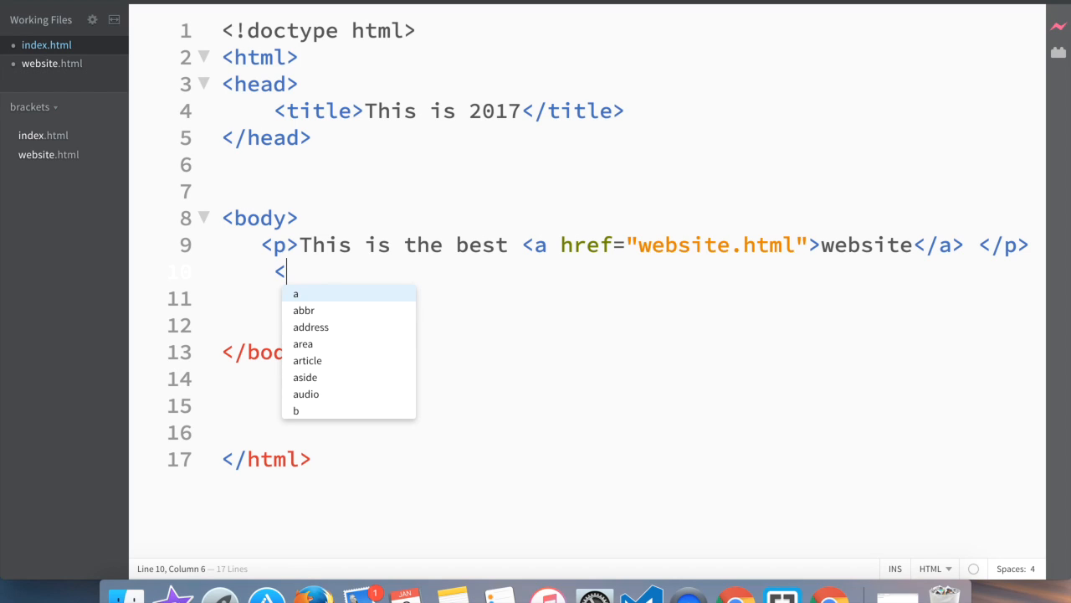
pyautogui.write('p')
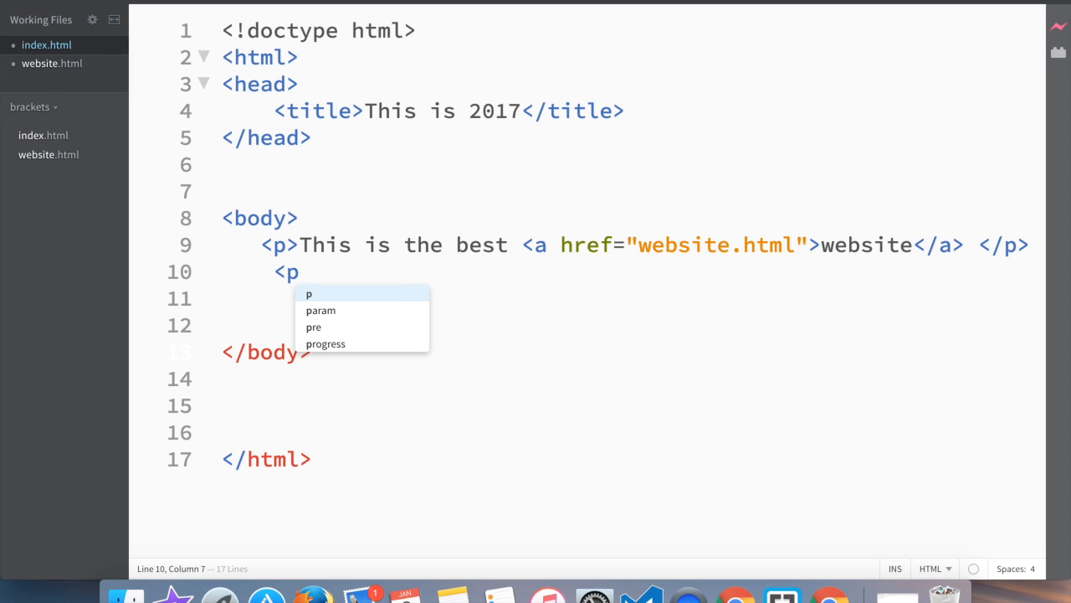
pyautogui.write('>this is a website pa</p>')
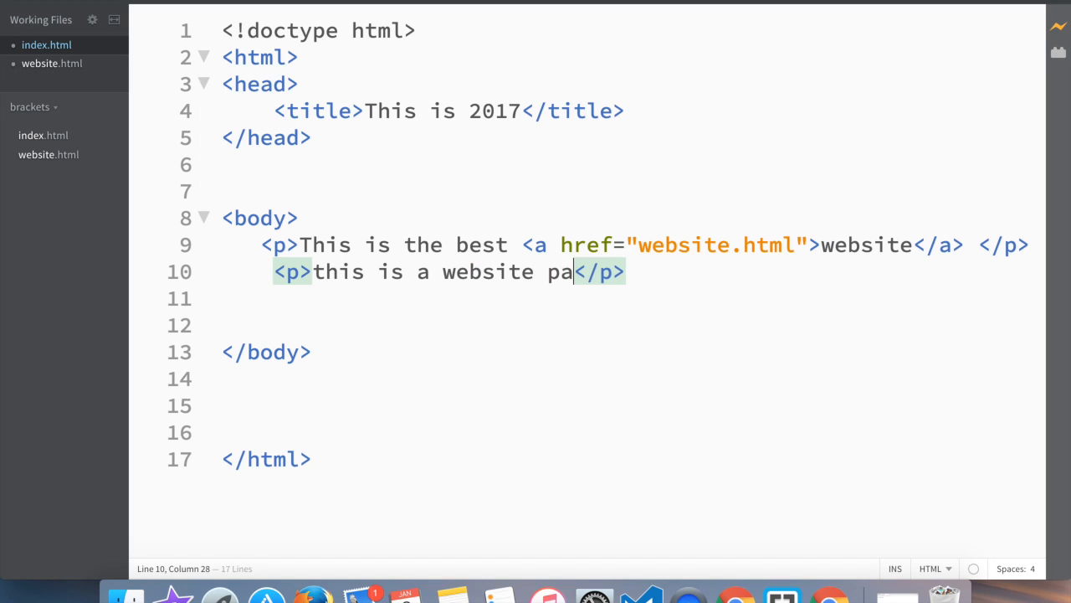
pyautogui.write('ge')
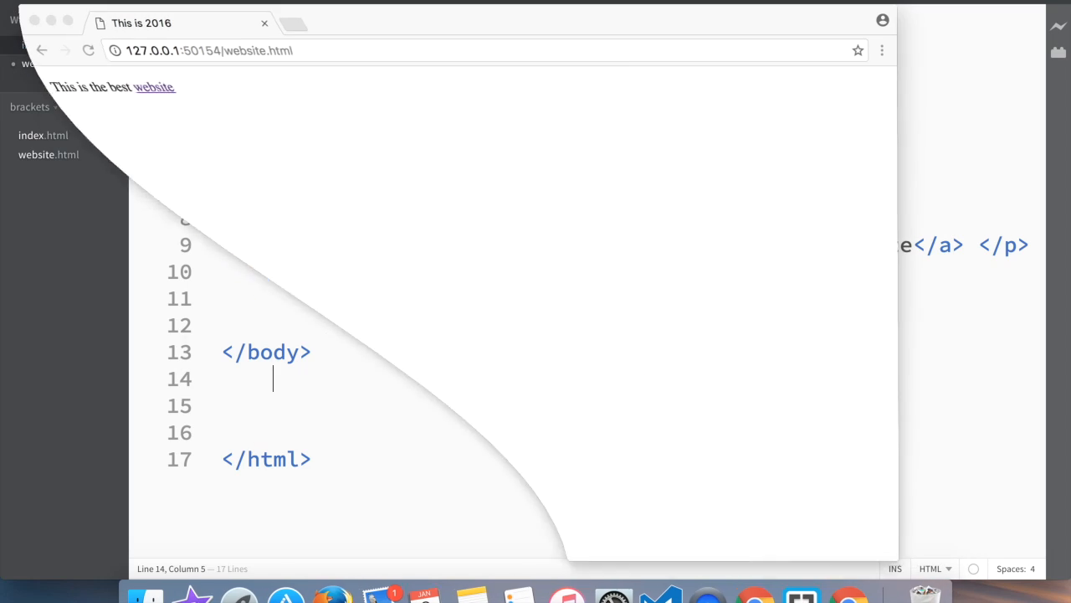
# - Reload the preview and follow the website links between the two pages, then go back
pyautogui.click(81, 51)
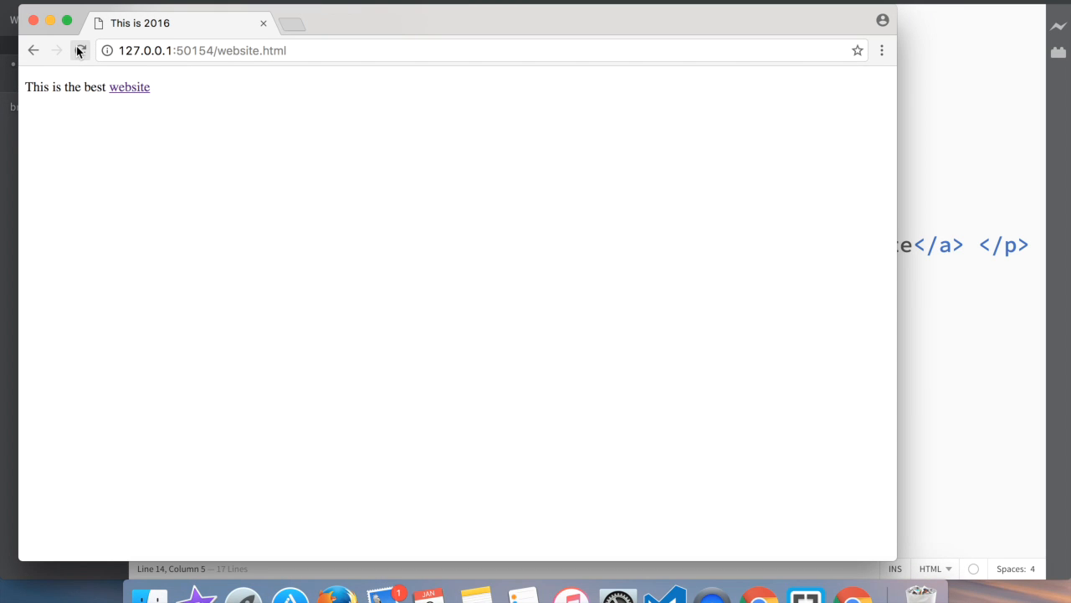
pyautogui.click(129, 86)
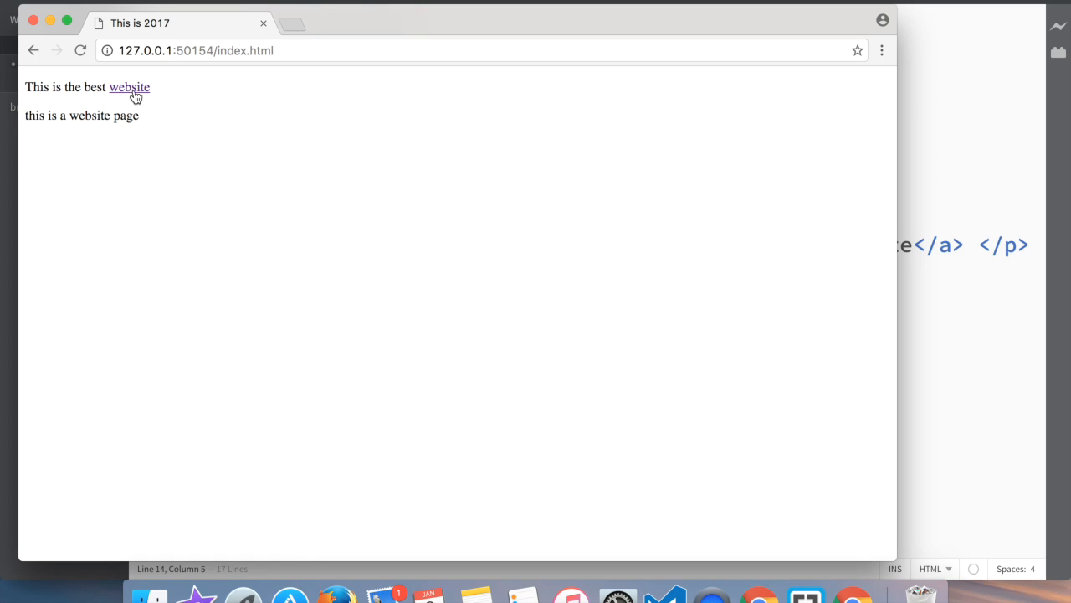
pyautogui.click(129, 87)
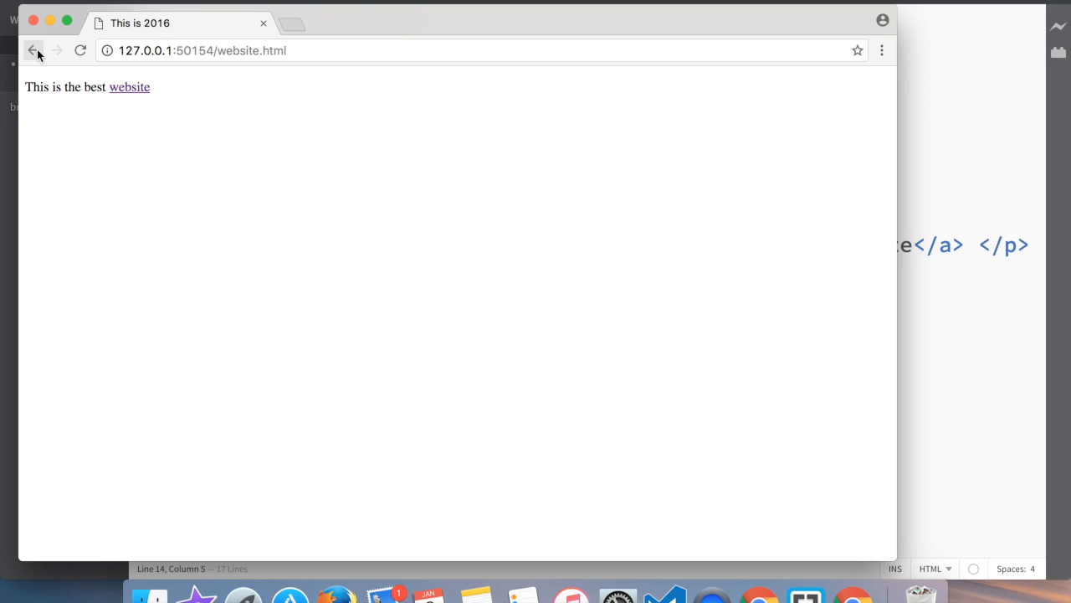
pyautogui.moveTo(34, 50)
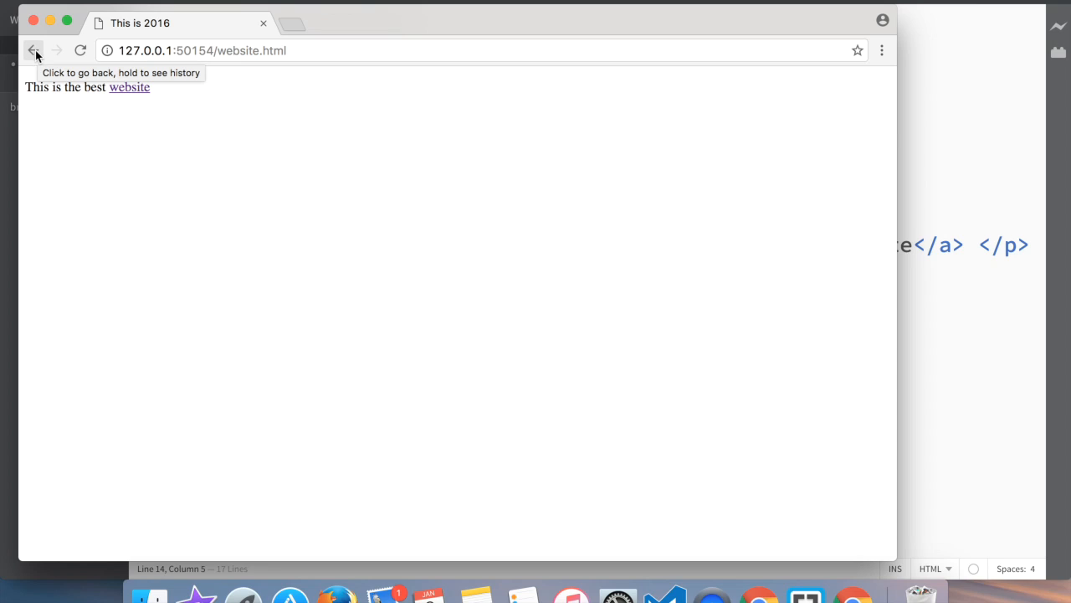
pyautogui.click(33, 51)
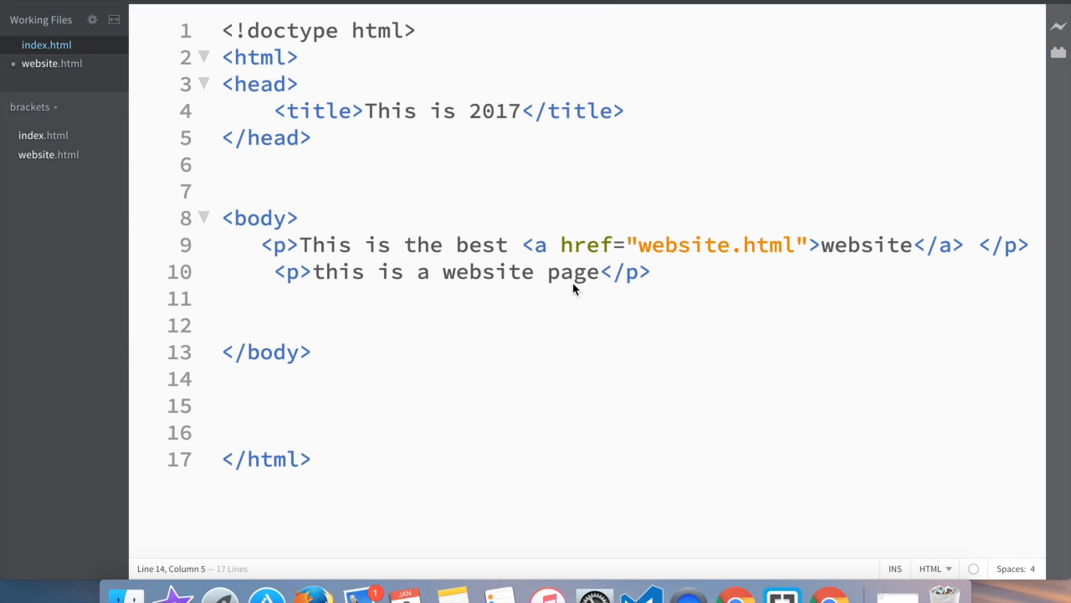
pyautogui.moveTo(659, 235)
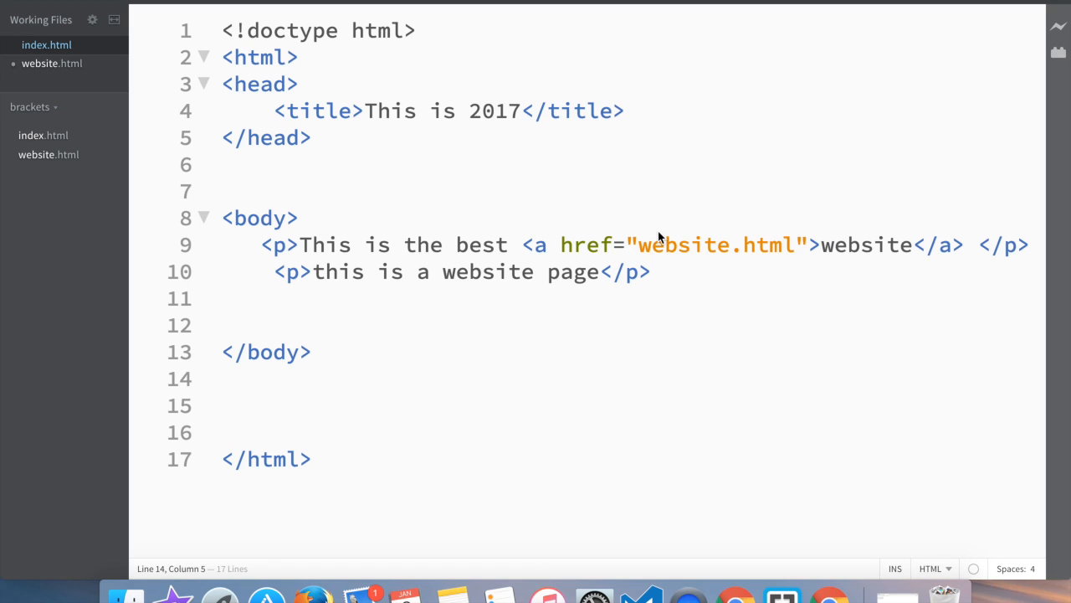
pyautogui.moveTo(645, 210)
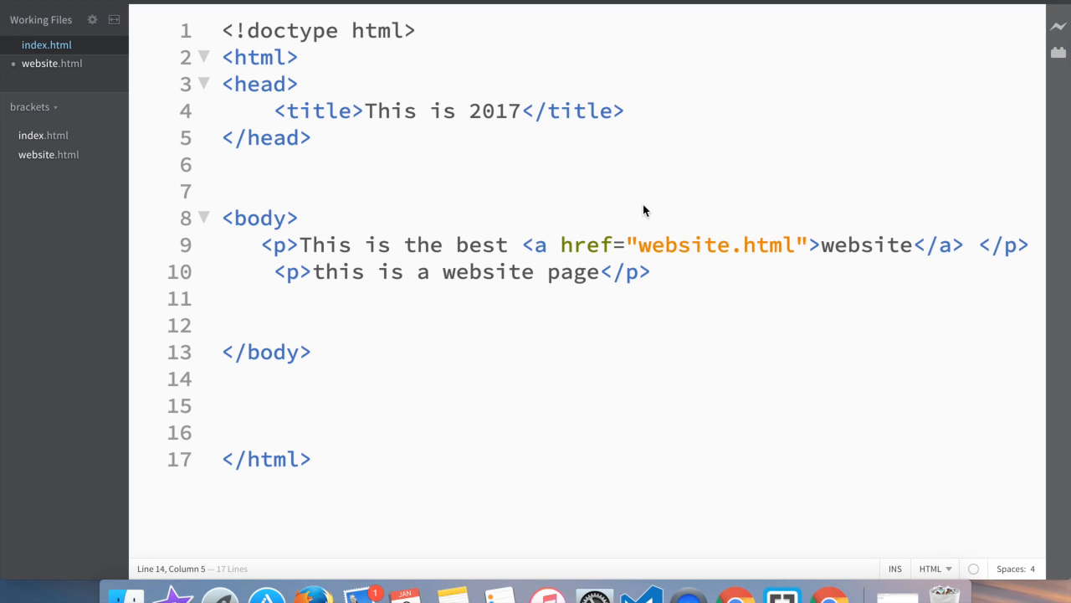
# - Change the link text in index.html from 'website' to 'google'
pyautogui.doubleClick(541, 245)
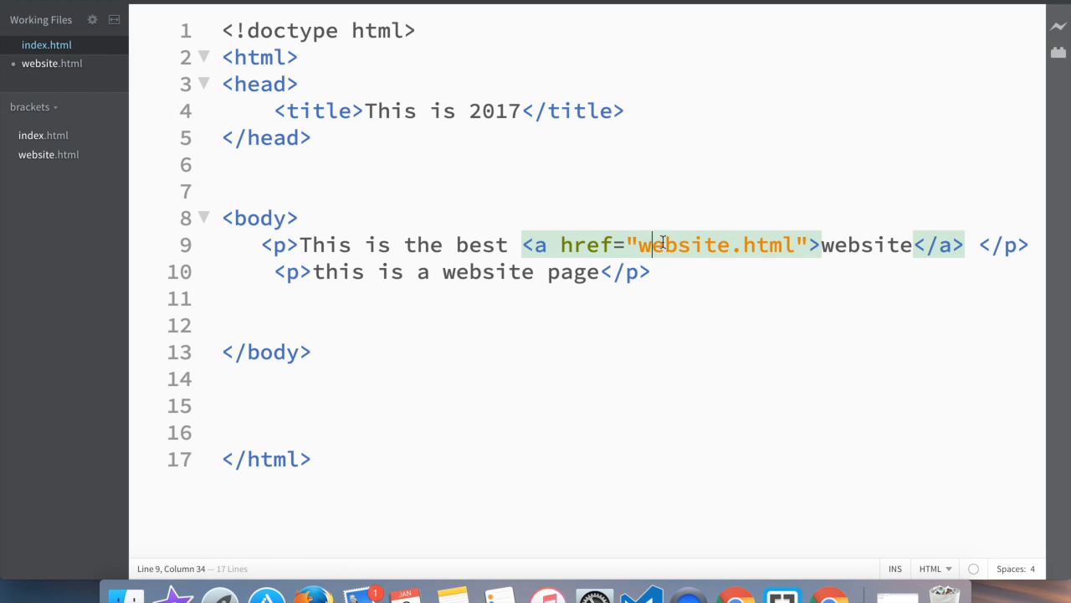
pyautogui.click(591, 317)
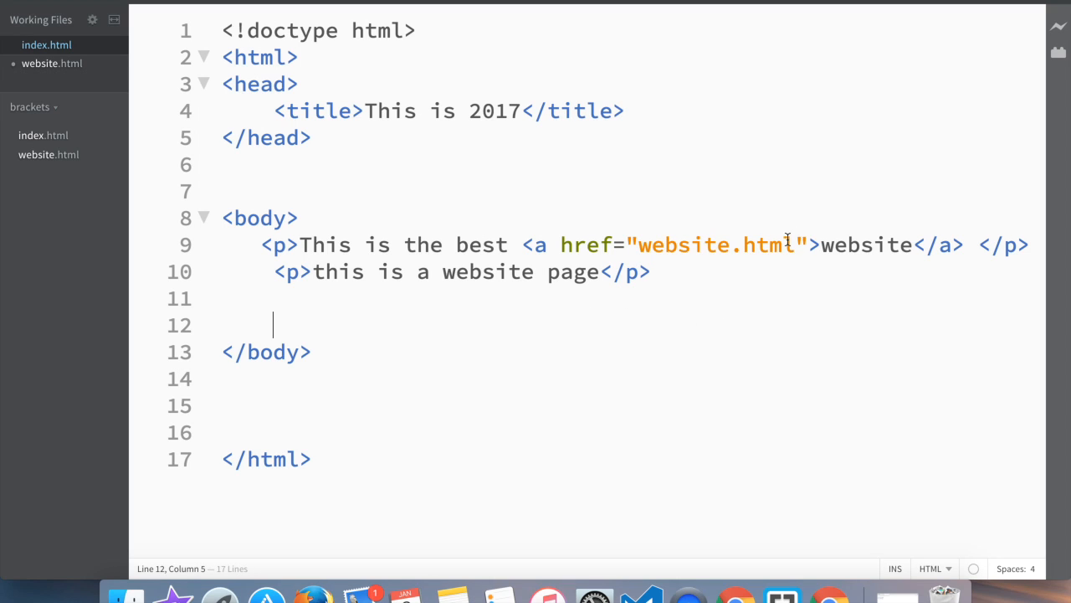
pyautogui.click(903, 245)
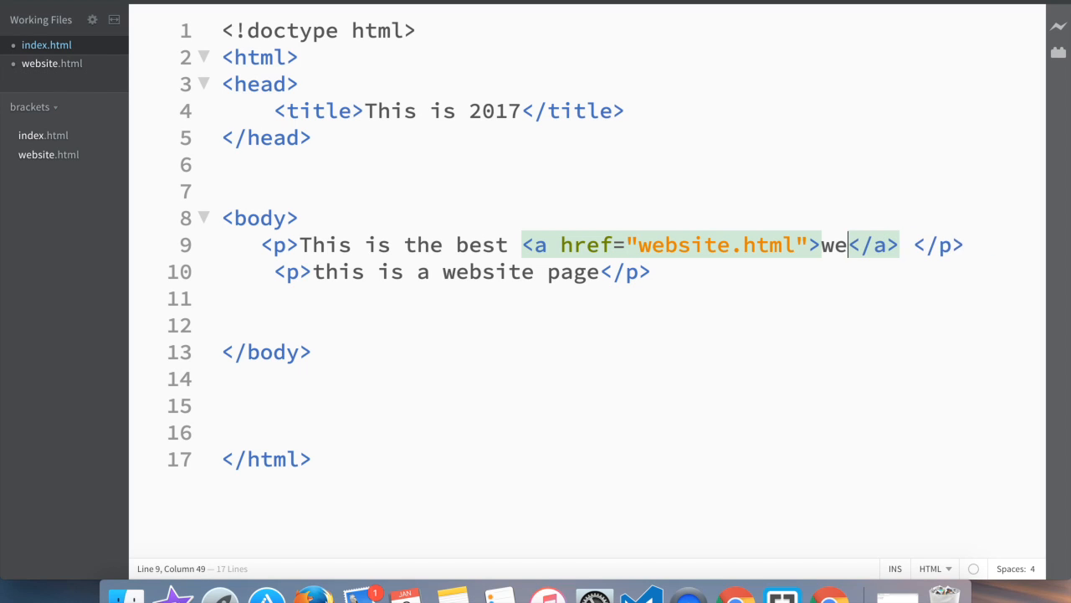
pyautogui.write('oogl')
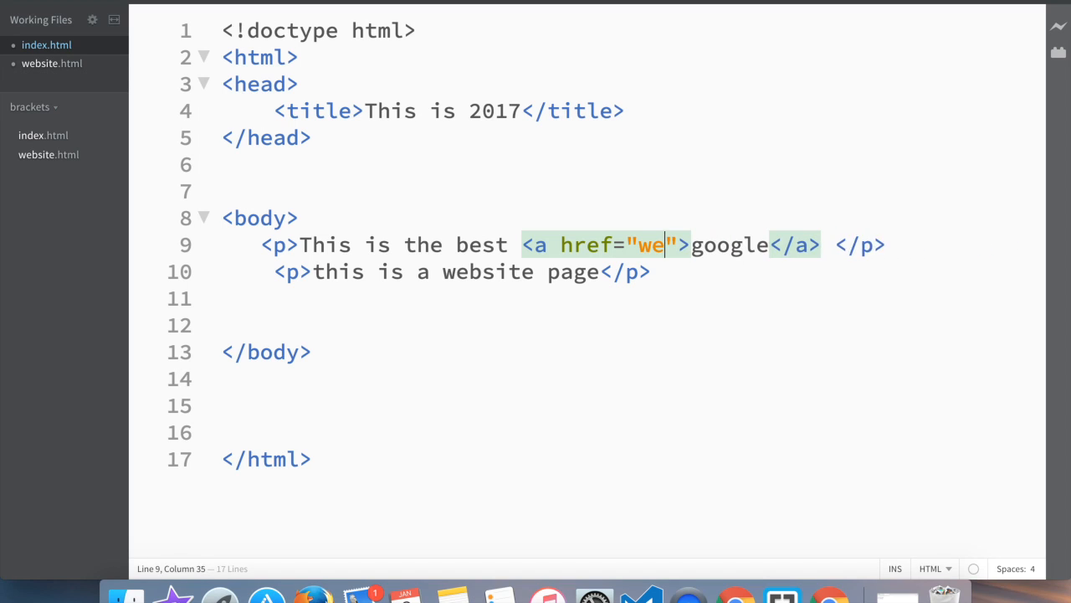
pyautogui.press('BackSpace')
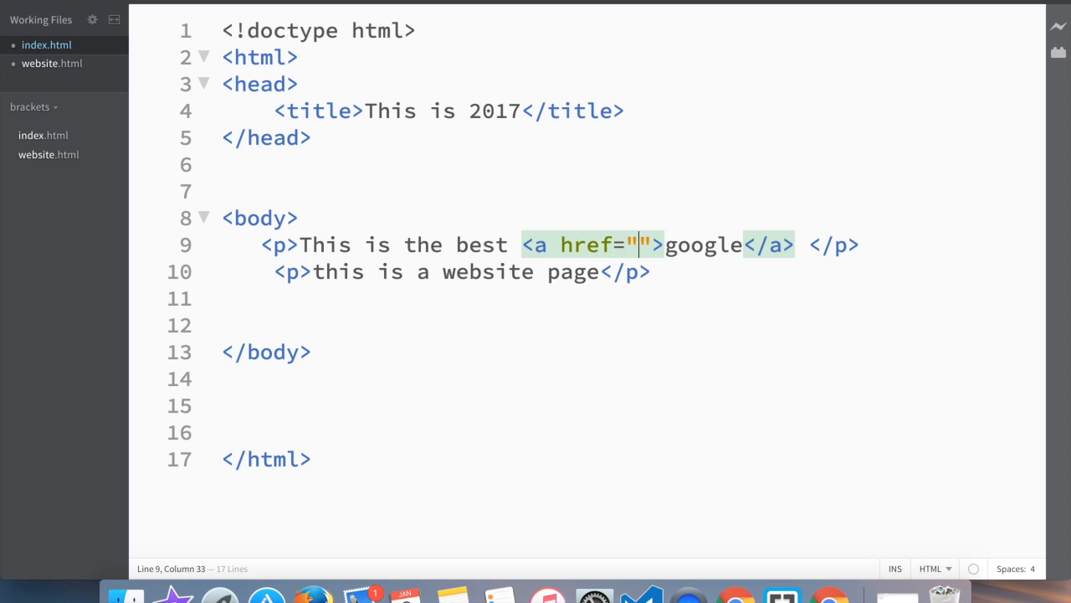
pyautogui.write('http')
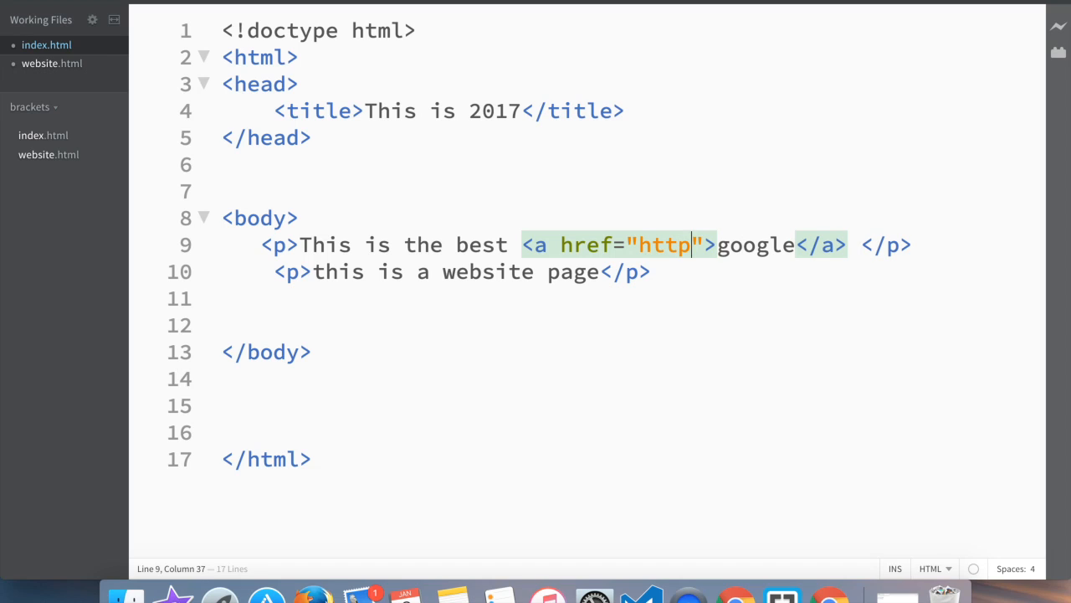
pyautogui.write(':')
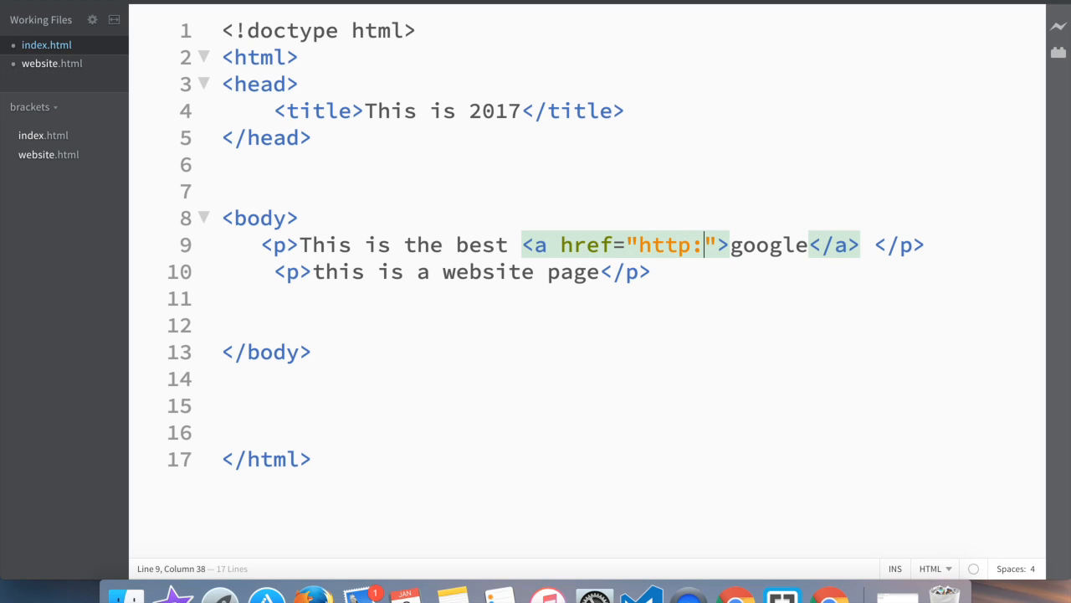
pyautogui.write('//')
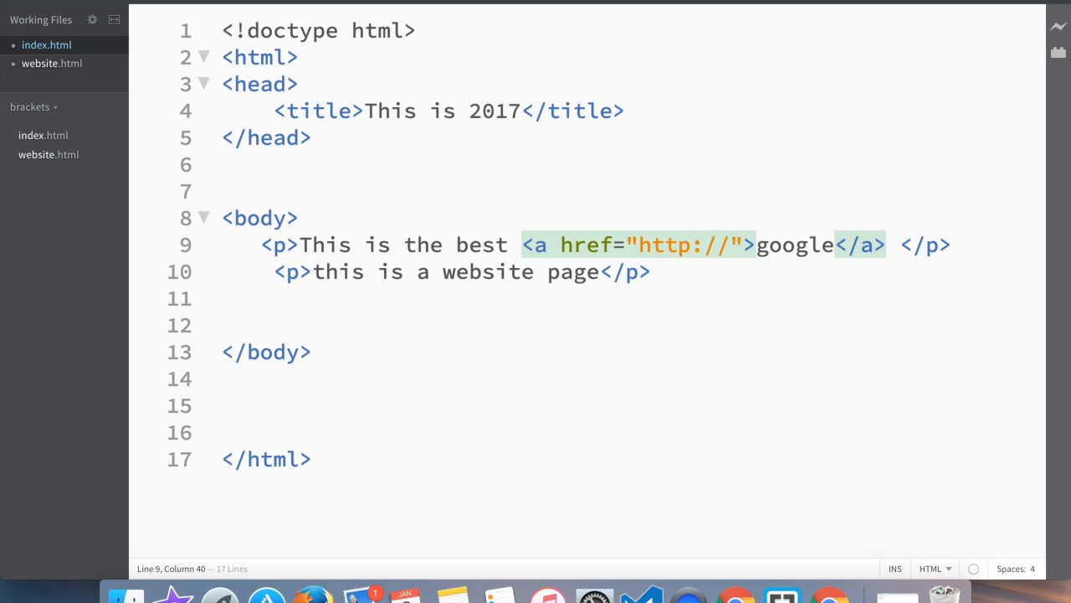
pyautogui.write('ww')
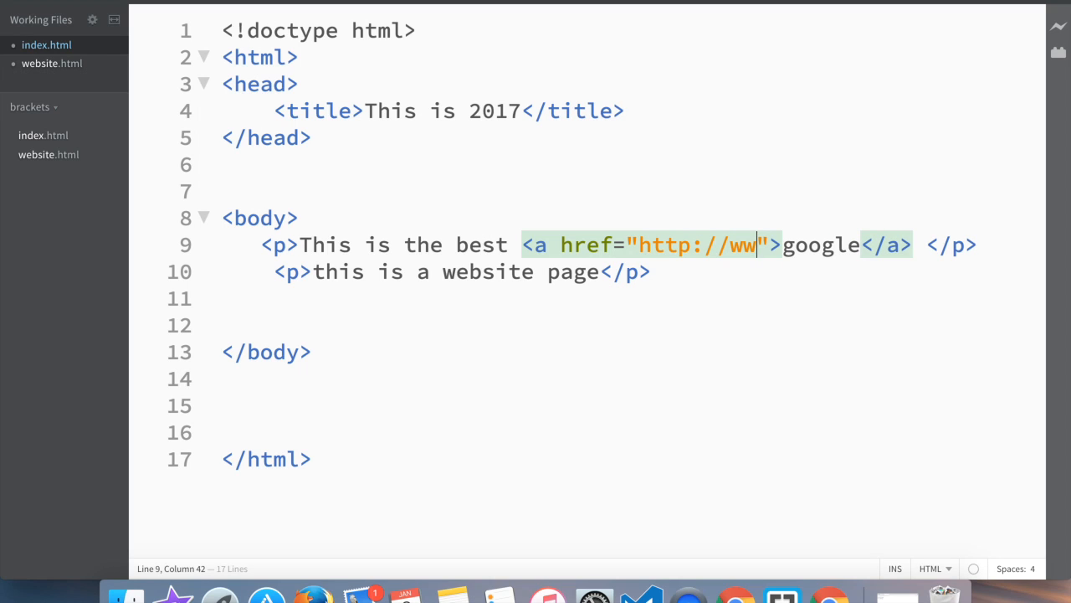
pyautogui.write('w.')
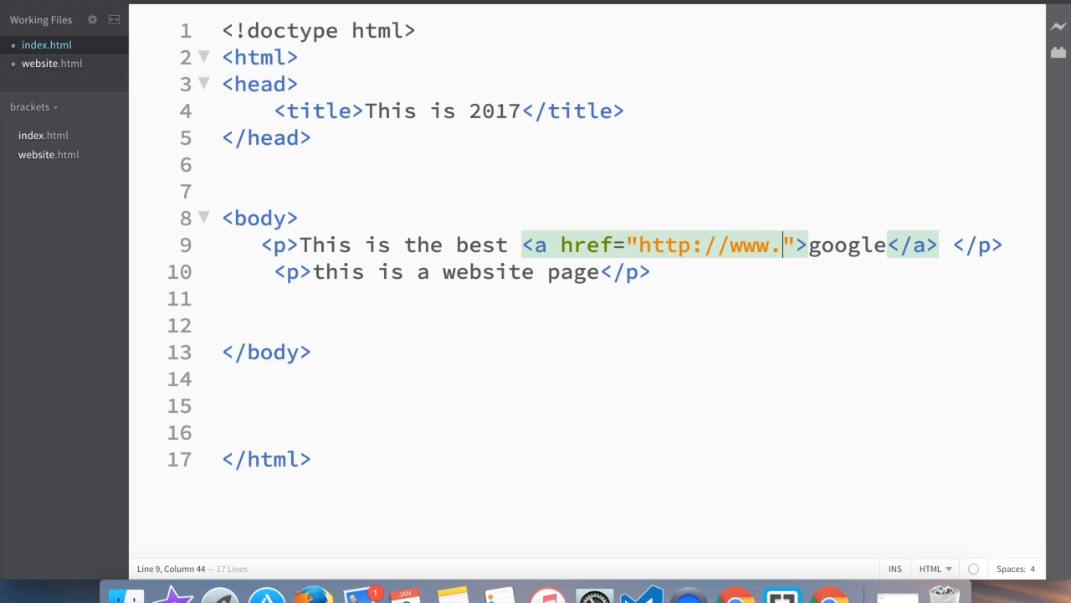
pyautogui.write('google')
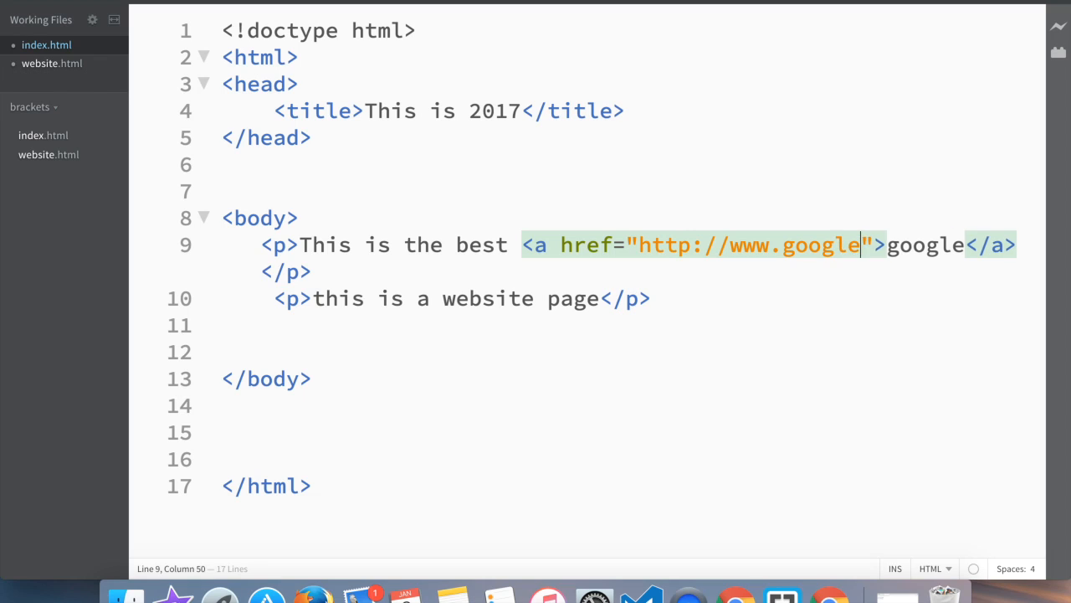
pyautogui.write('.com')
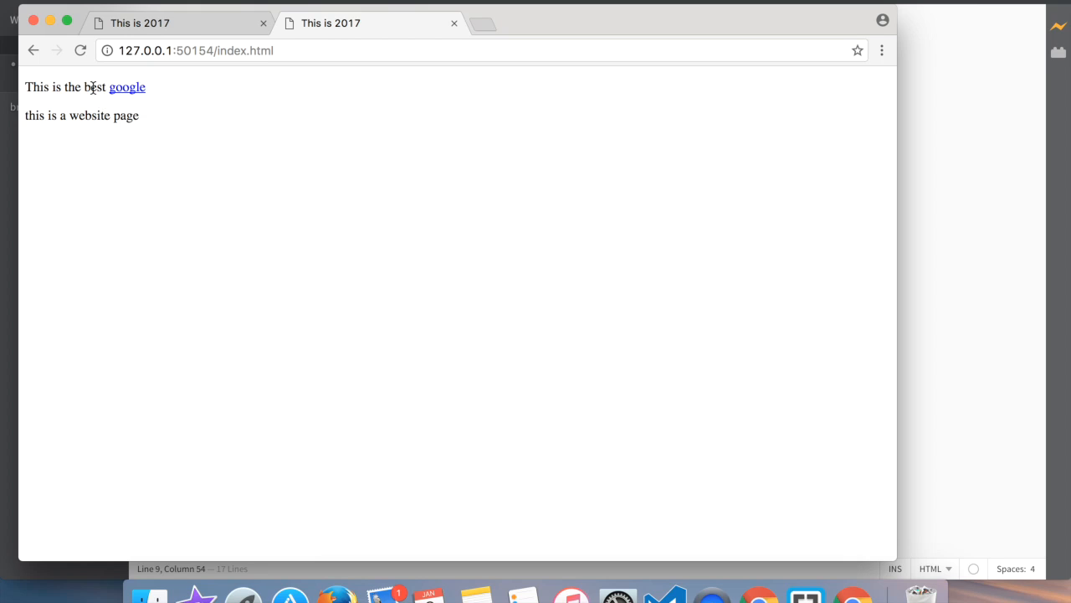
pyautogui.moveTo(127, 87)
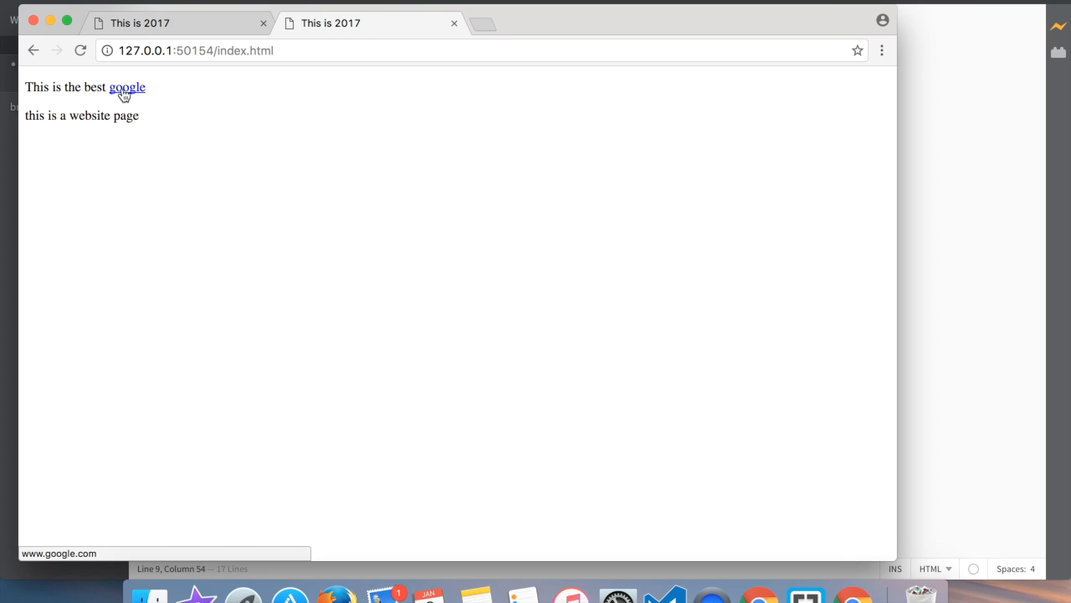
pyautogui.click(127, 87)
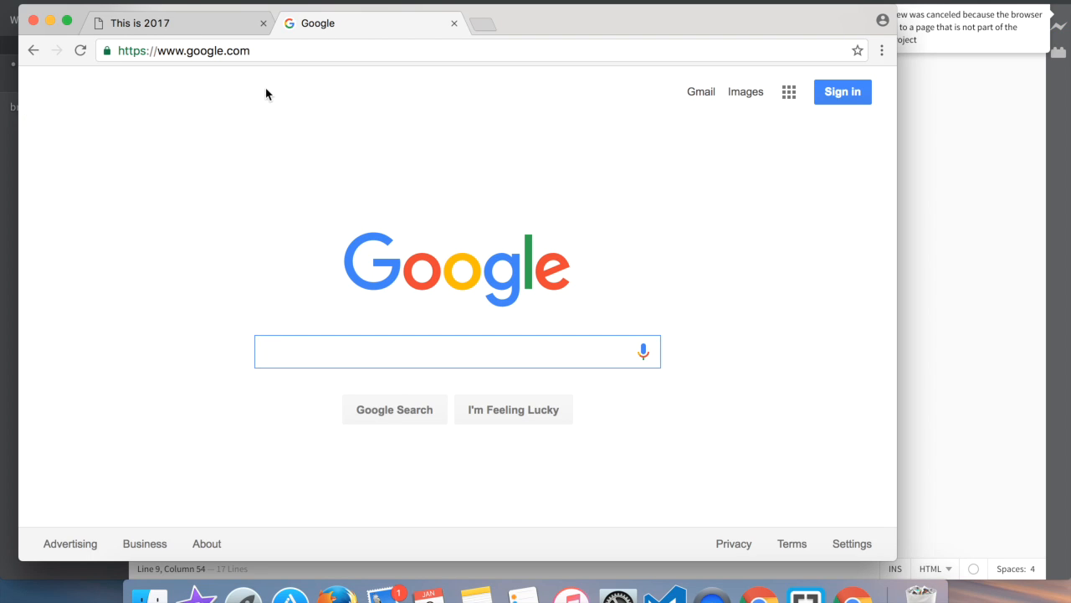
pyautogui.moveTo(407, 75)
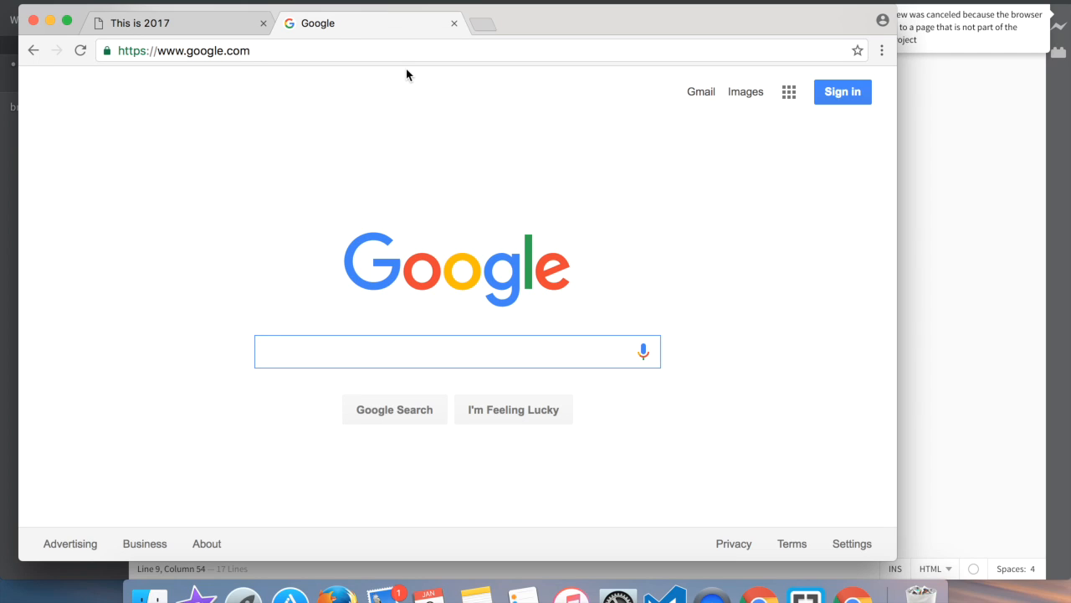
pyautogui.moveTo(455, 23)
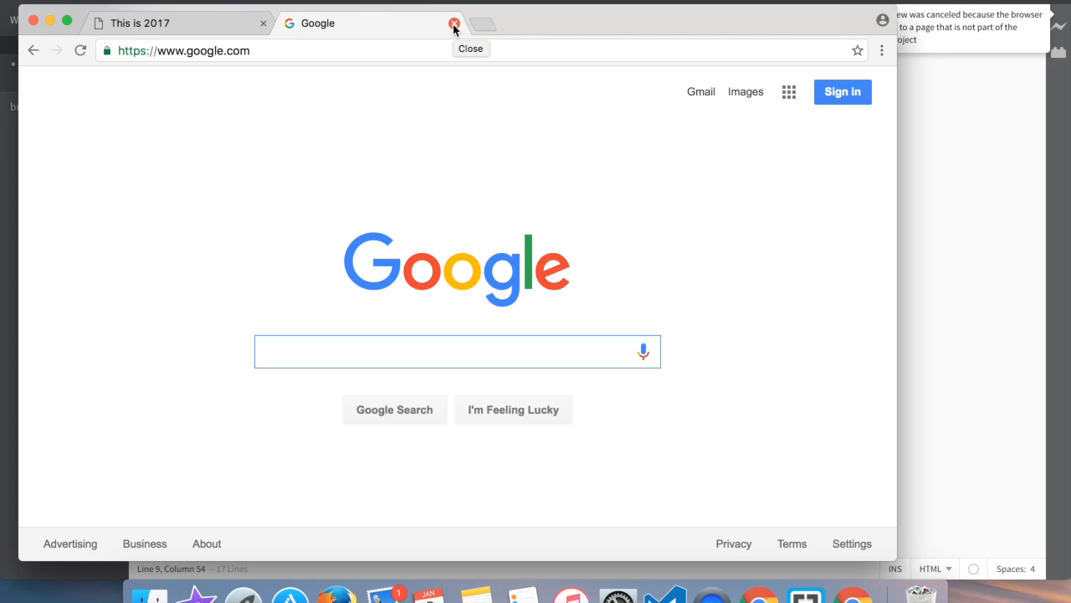
# - Close the Google tab, move the link onto its own line, and retarget its href to website.html
pyautogui.click(454, 22)
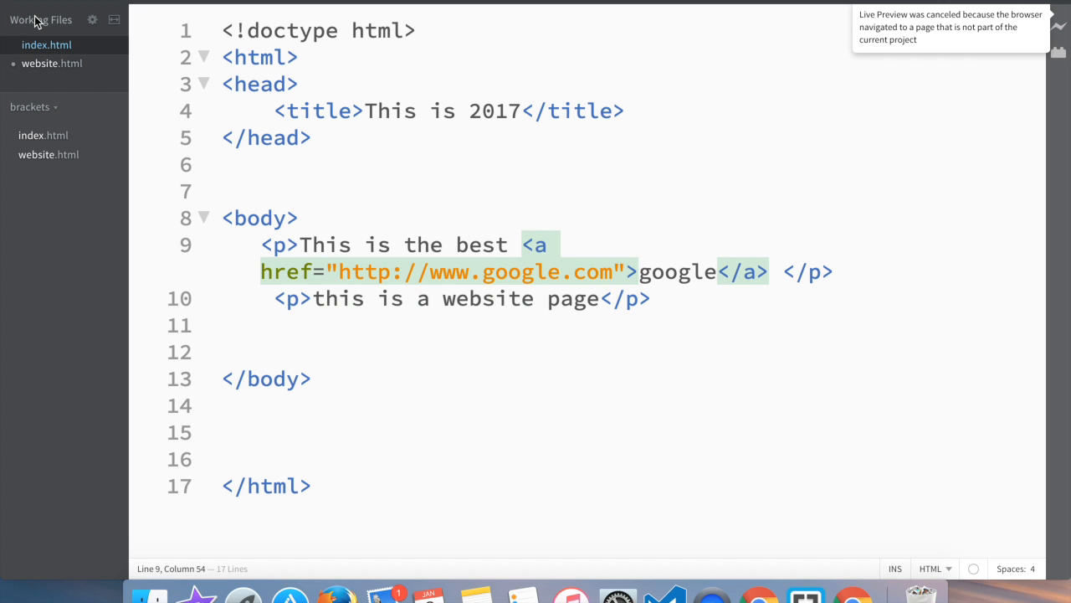
pyautogui.moveTo(670, 322)
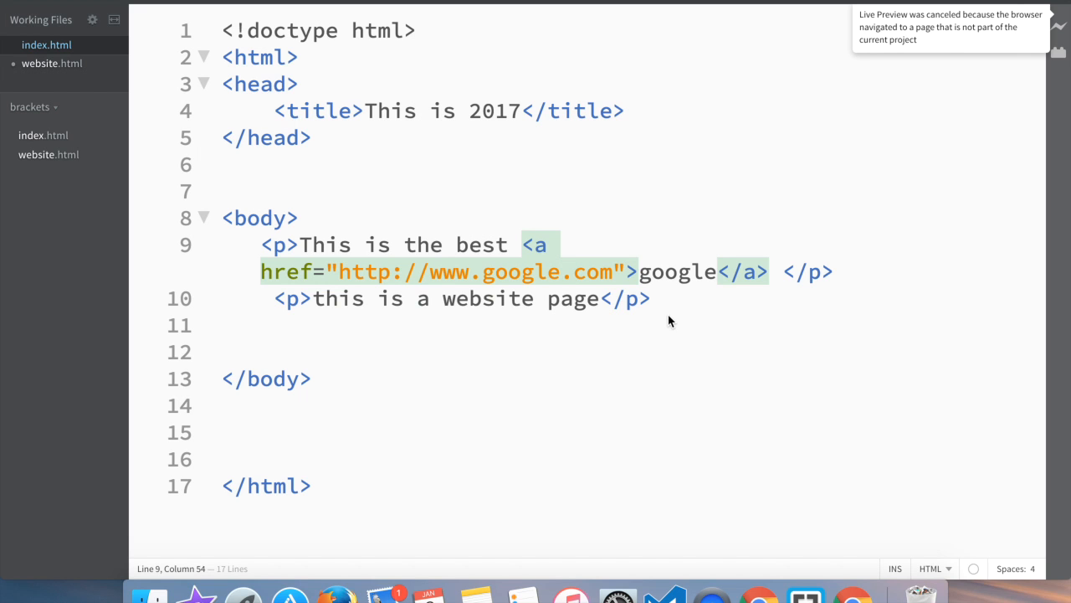
pyautogui.click(550, 244)
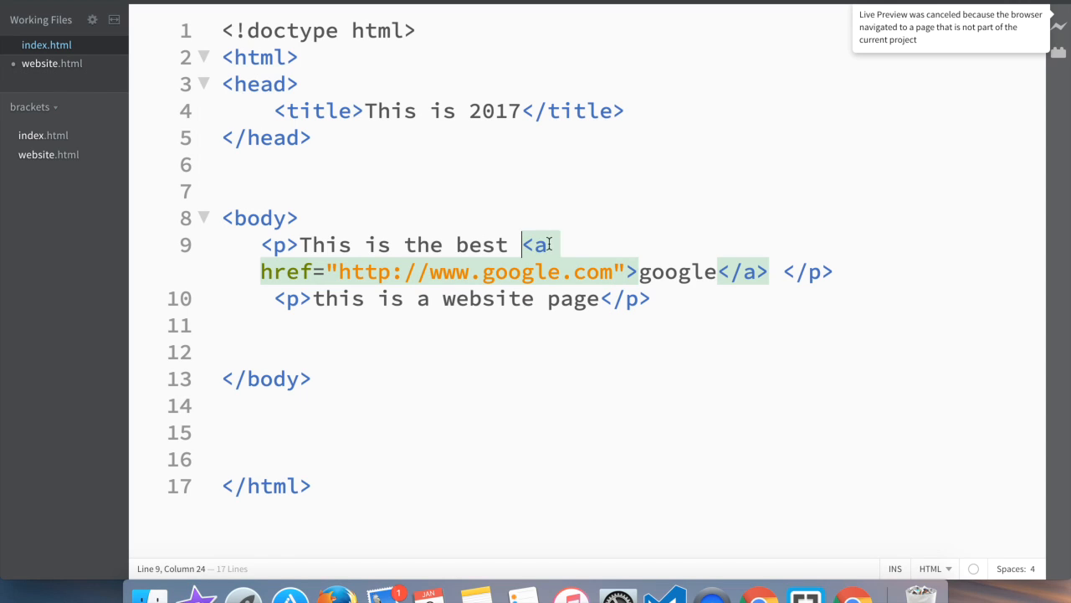
pyautogui.press('Enter')
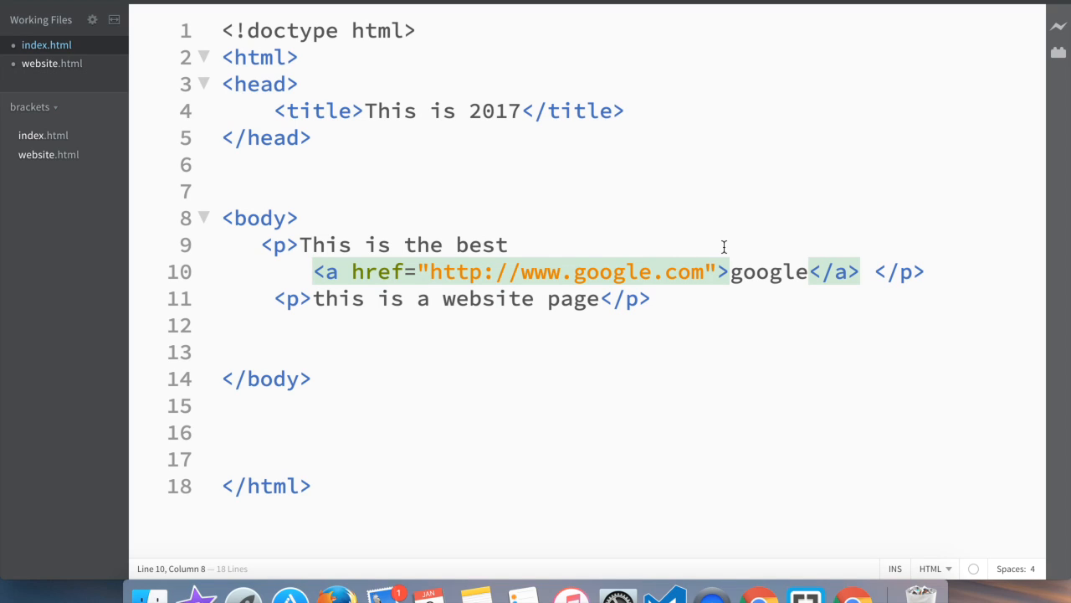
pyautogui.moveTo(343, 332)
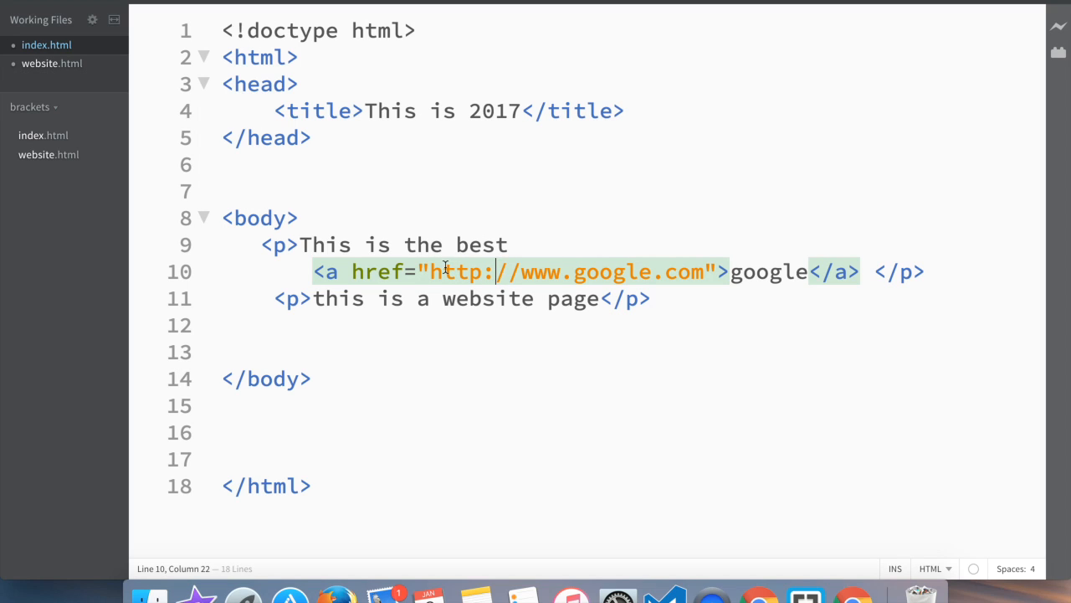
pyautogui.moveTo(429, 271); pyautogui.dragTo(638, 271)
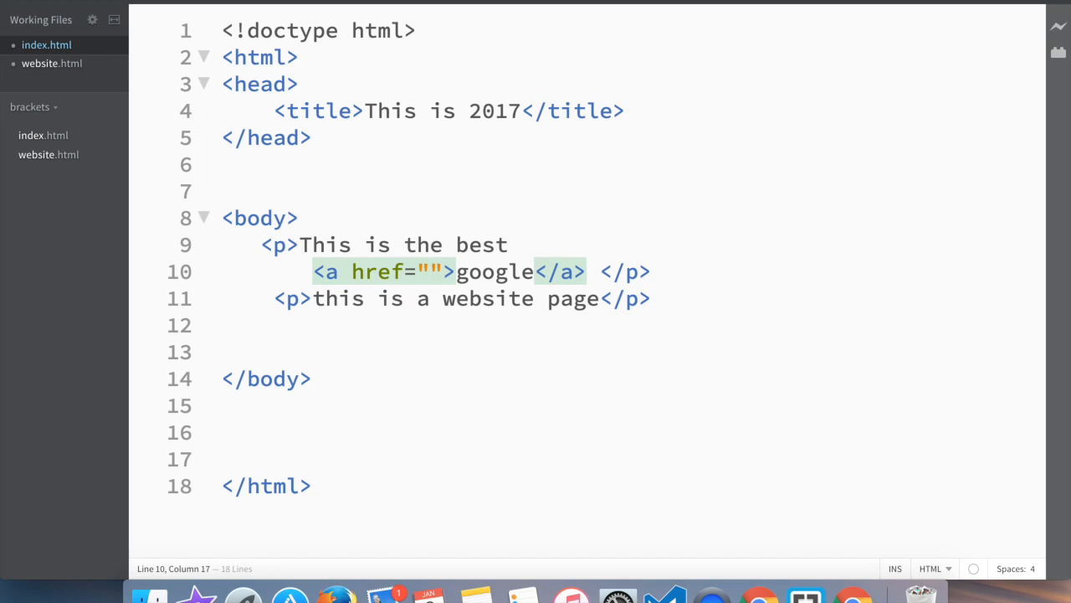
pyautogui.write('website.html')
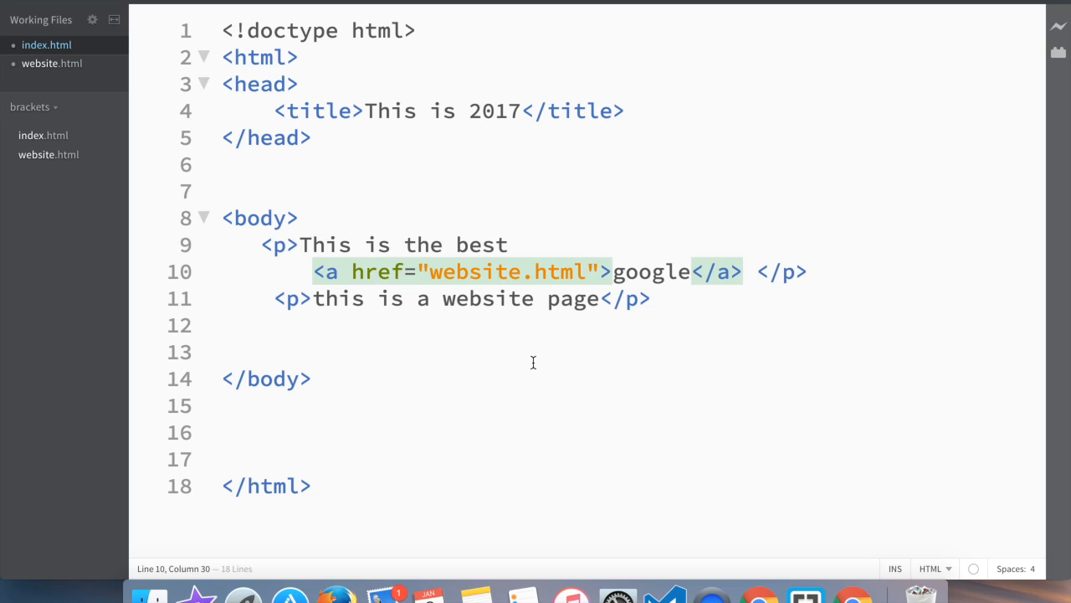
pyautogui.moveTo(760, 89)
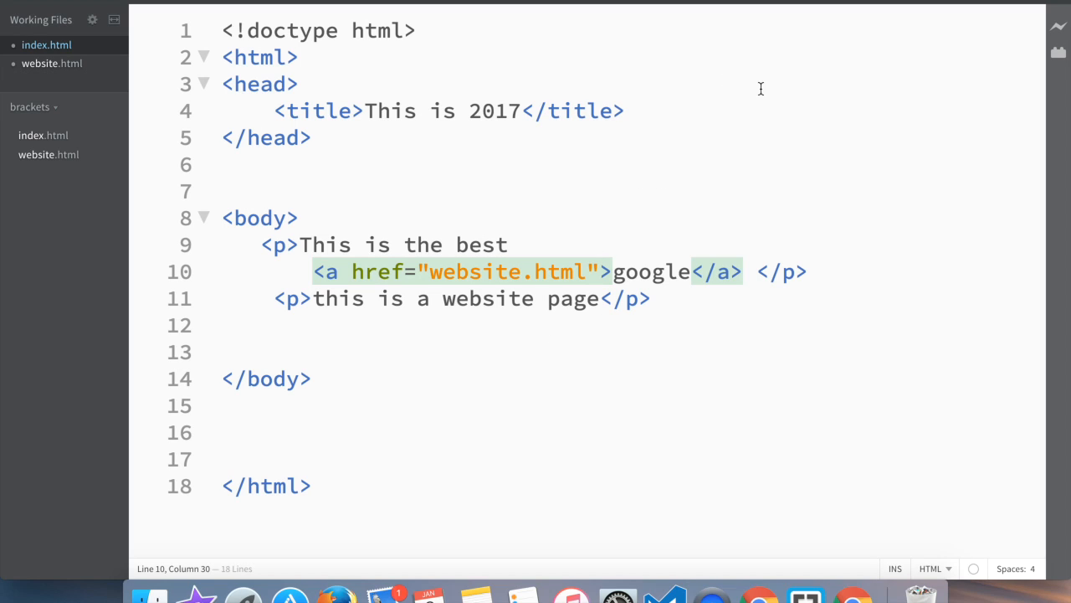